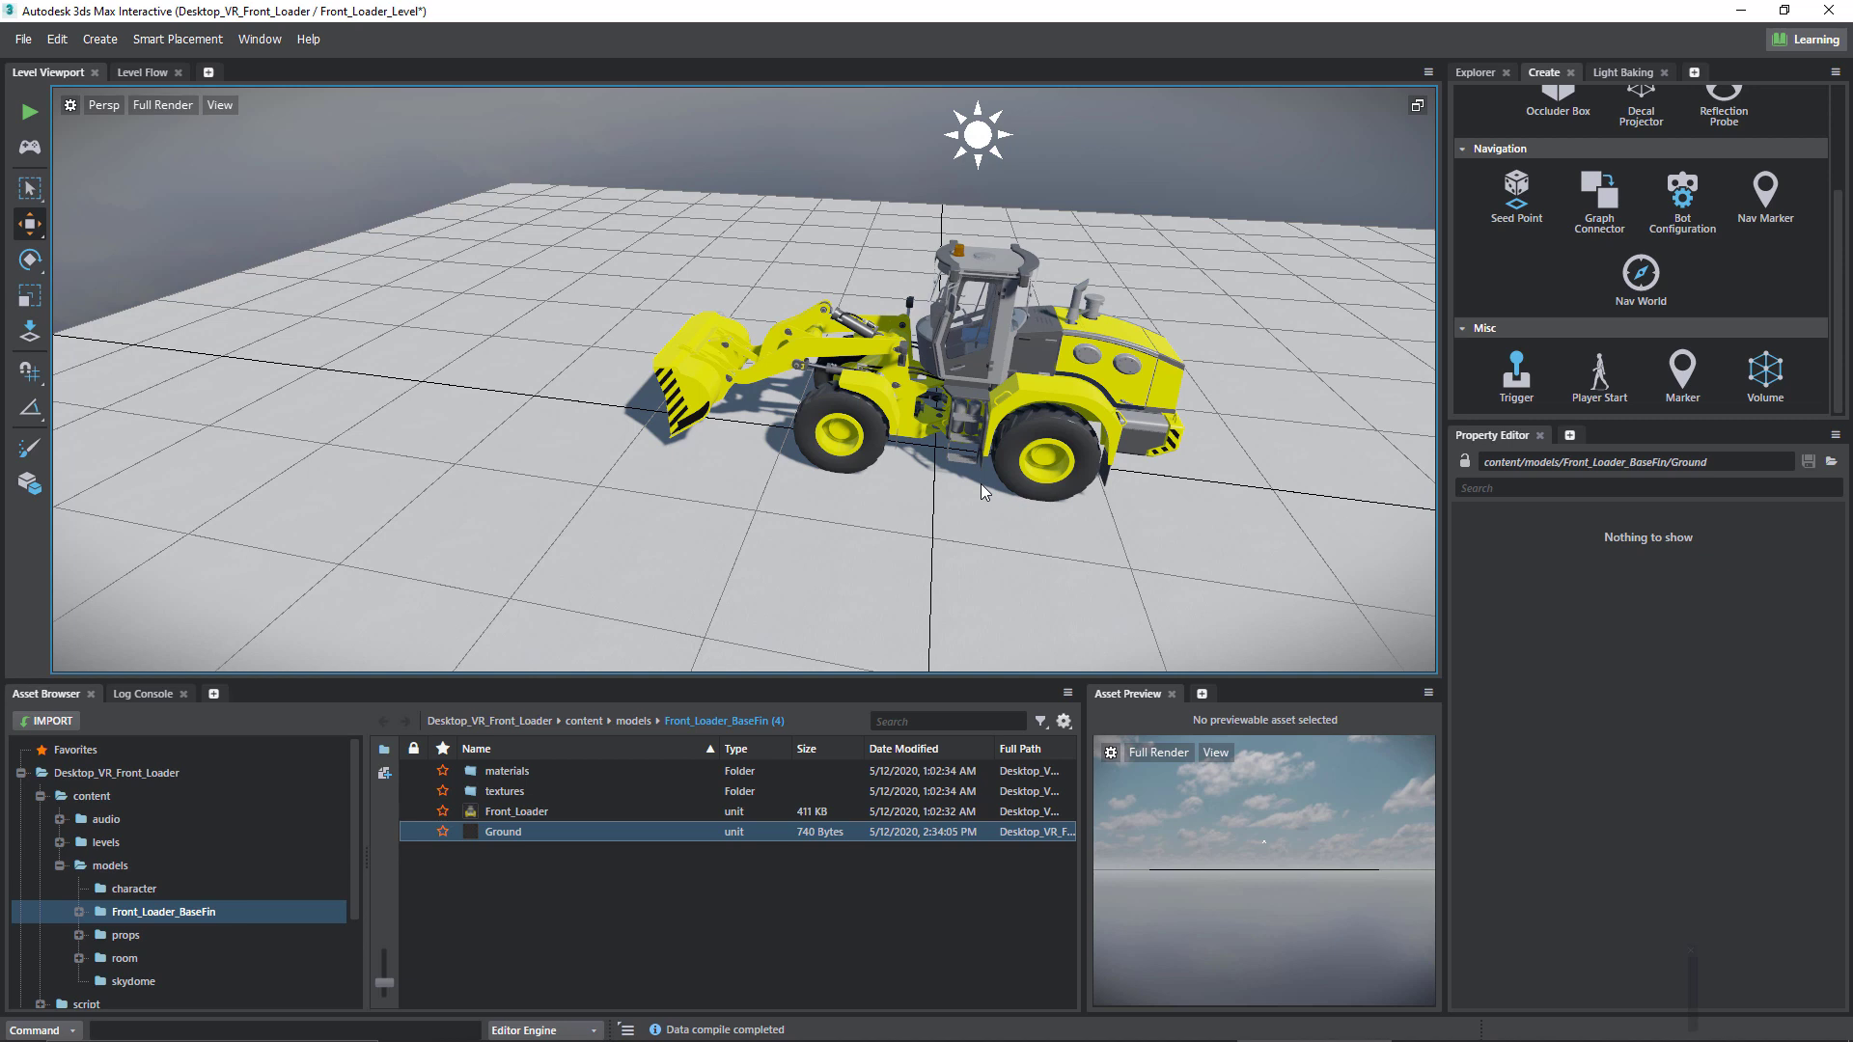
mouse_move(828, 429)
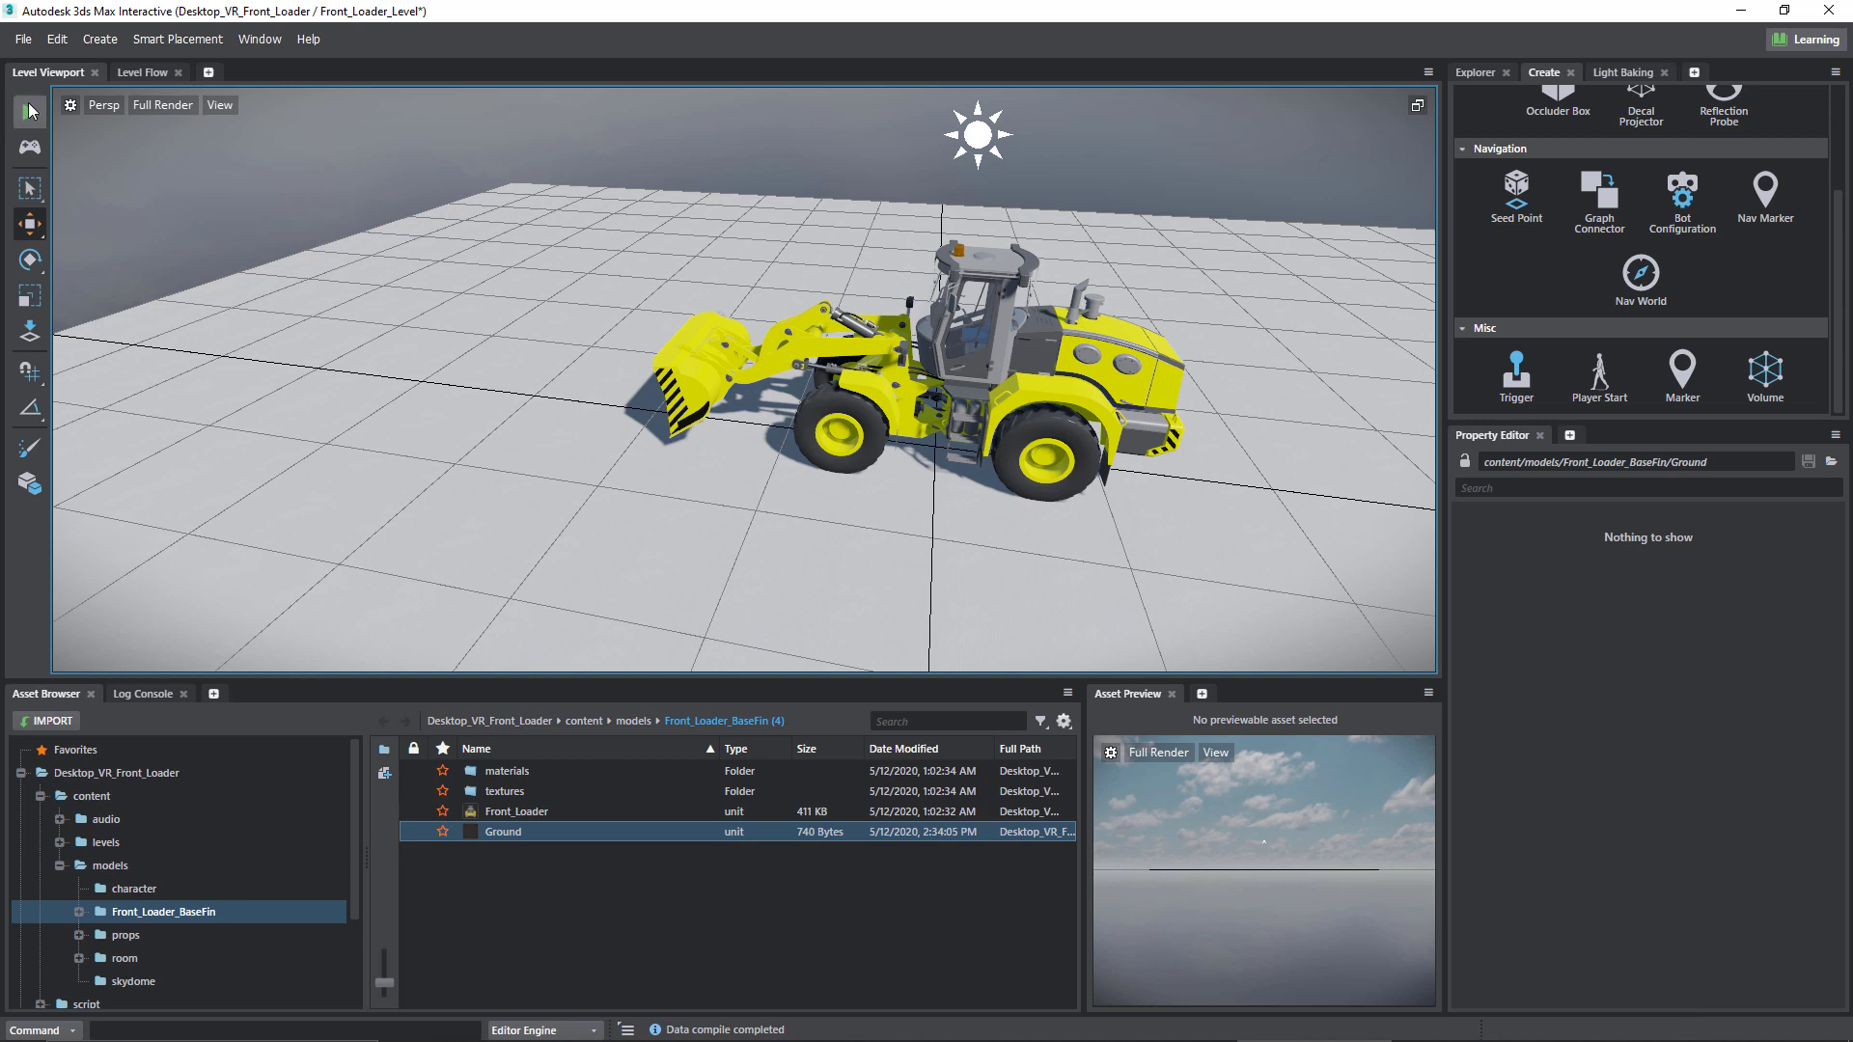
mouse_move(29, 112)
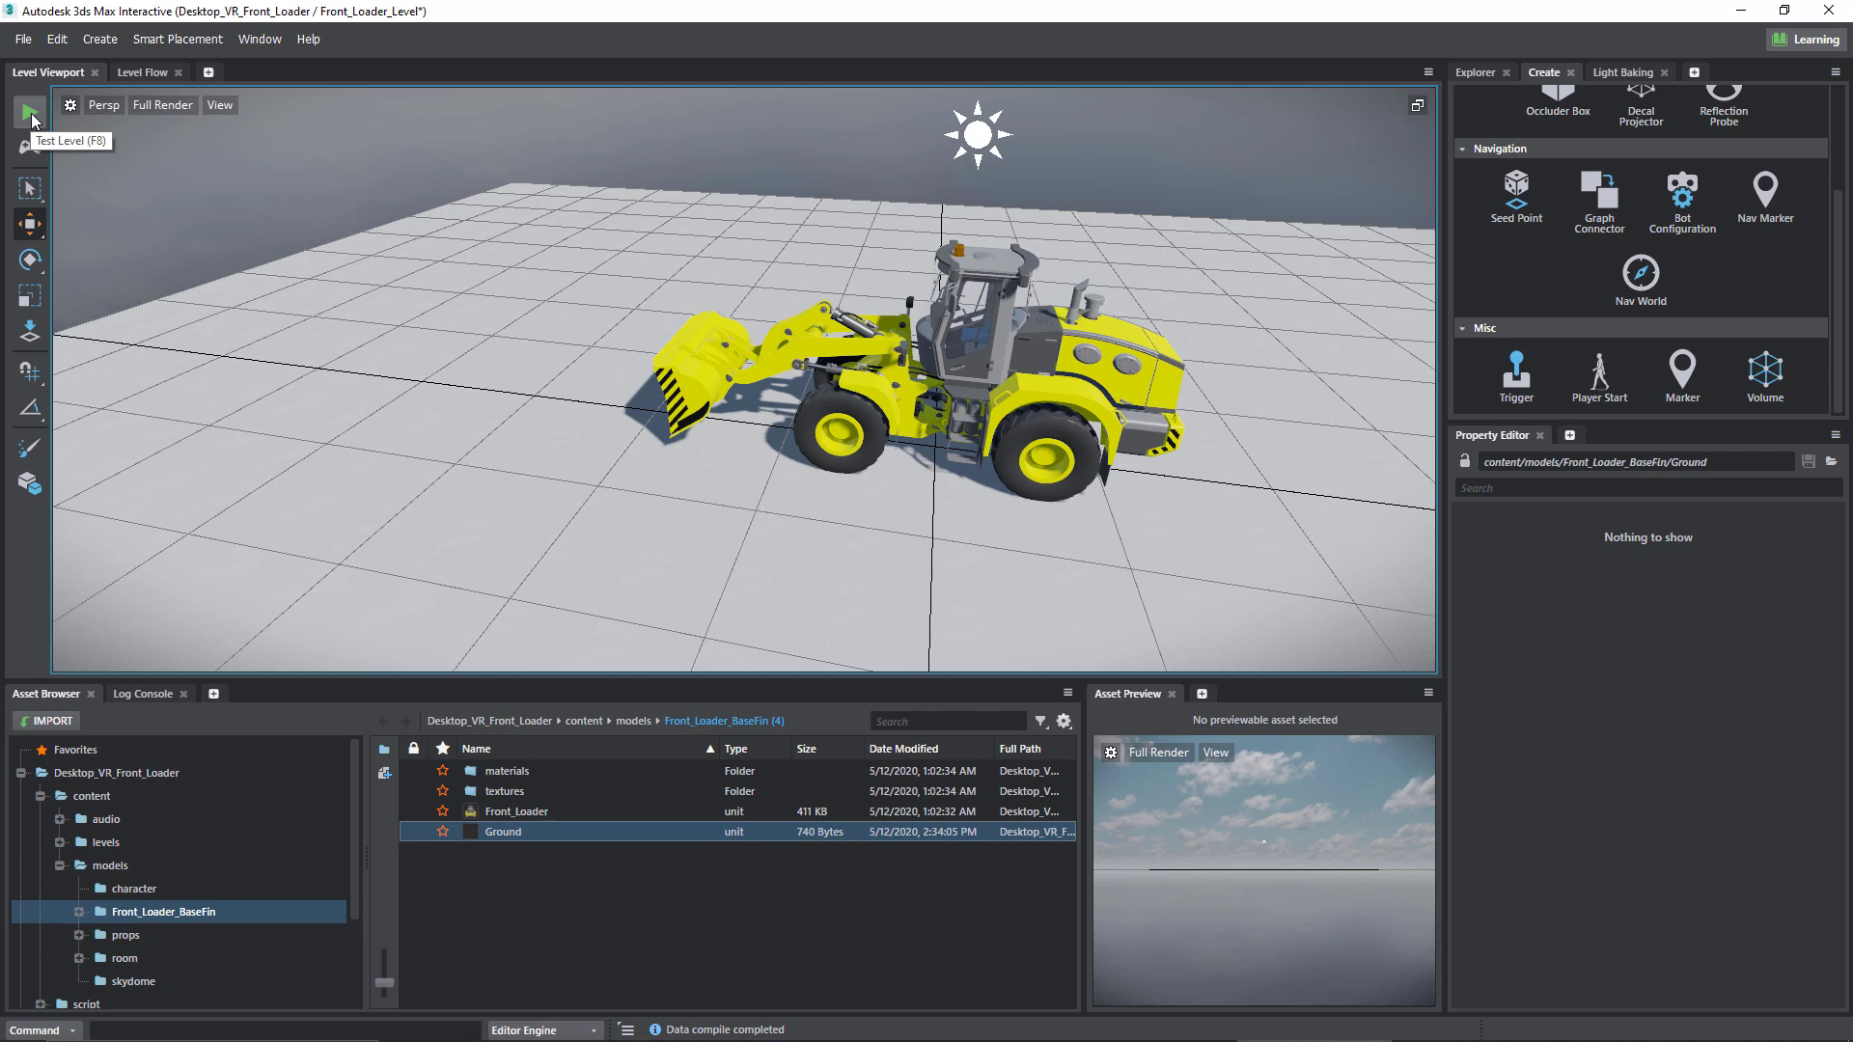
- Test-play the level to check the front loader scene before editing the ground
click(29, 110)
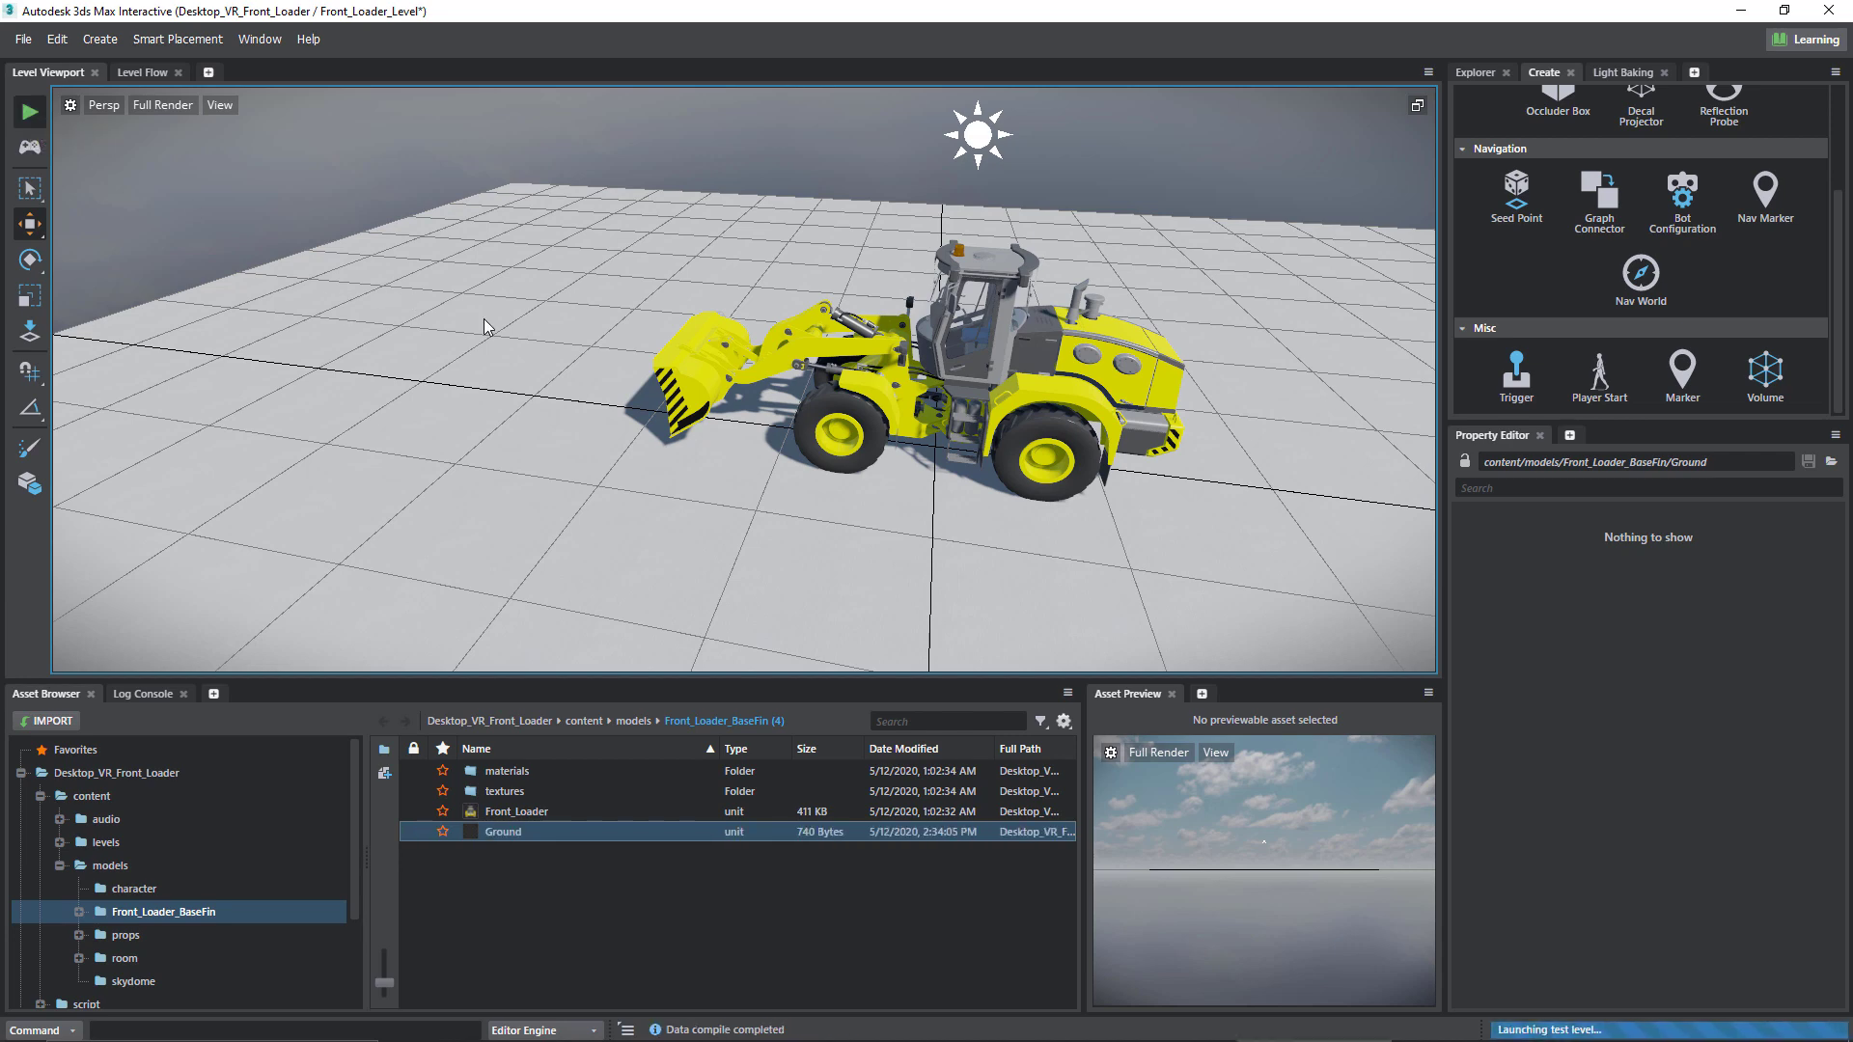
click(29, 110)
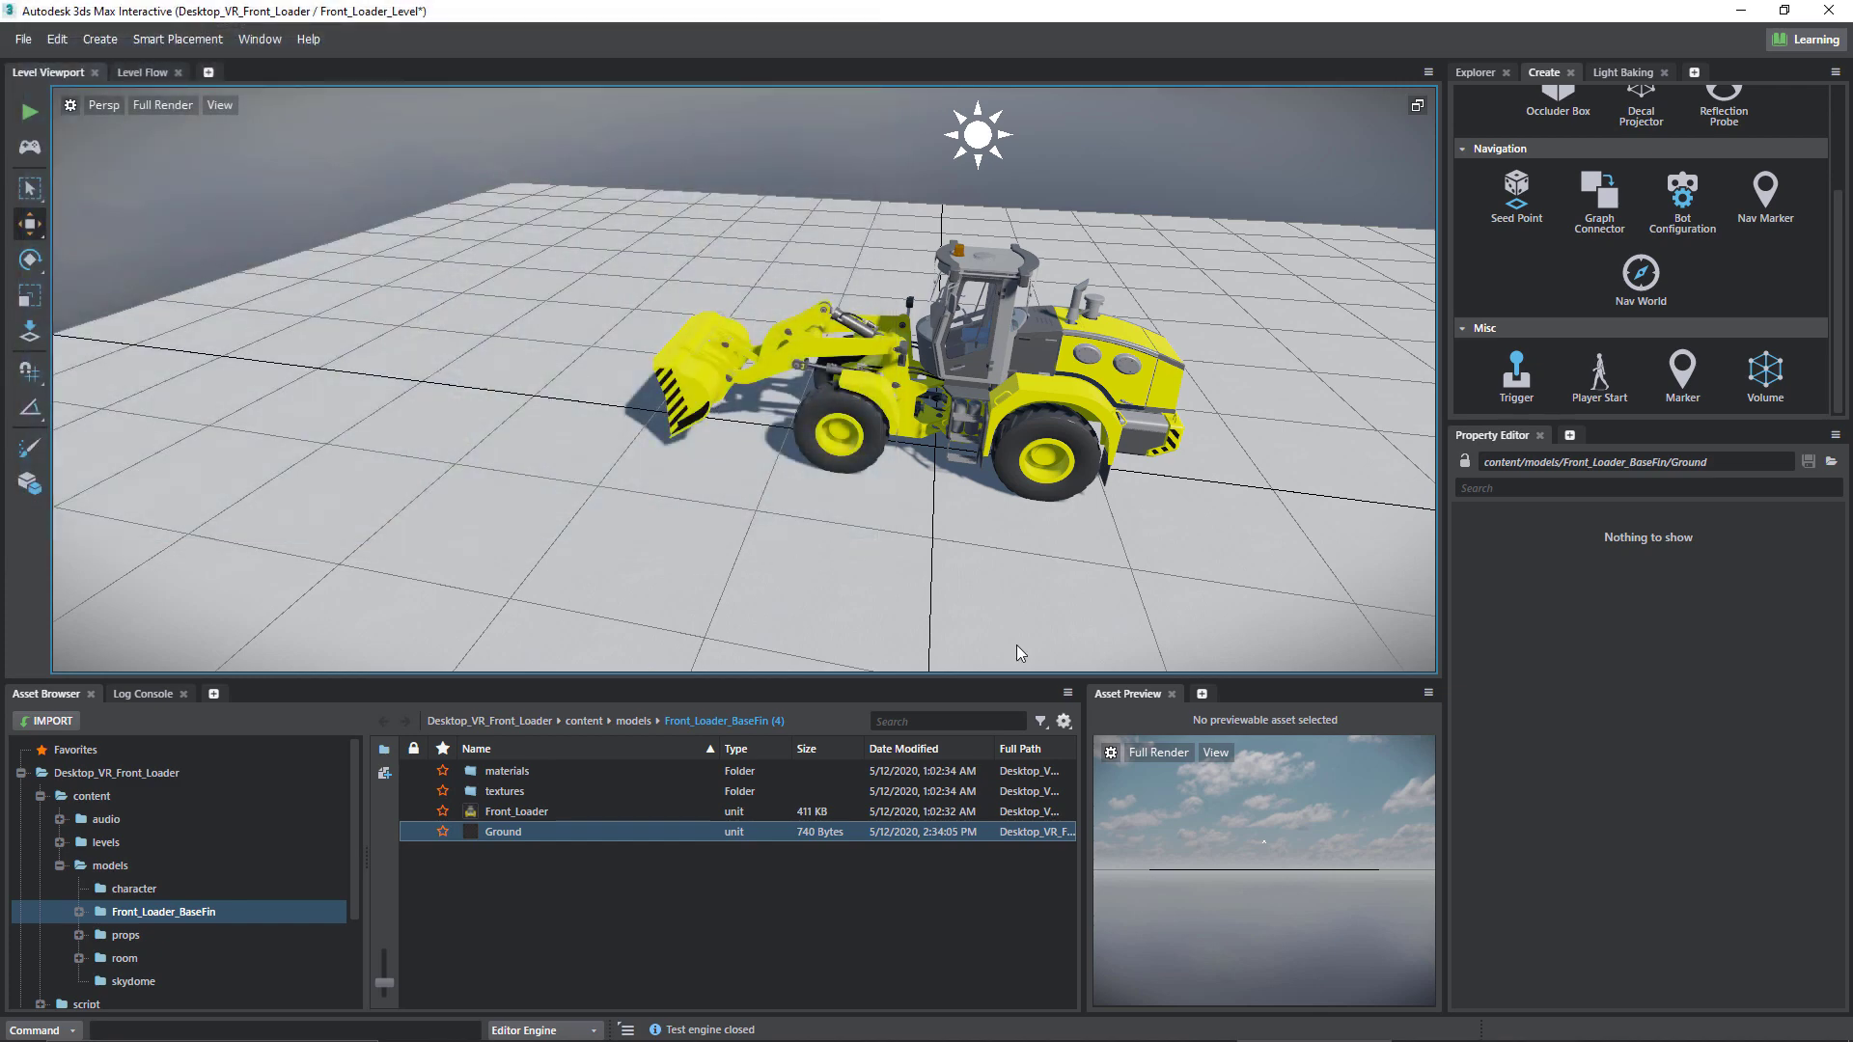
mouse_move(892, 496)
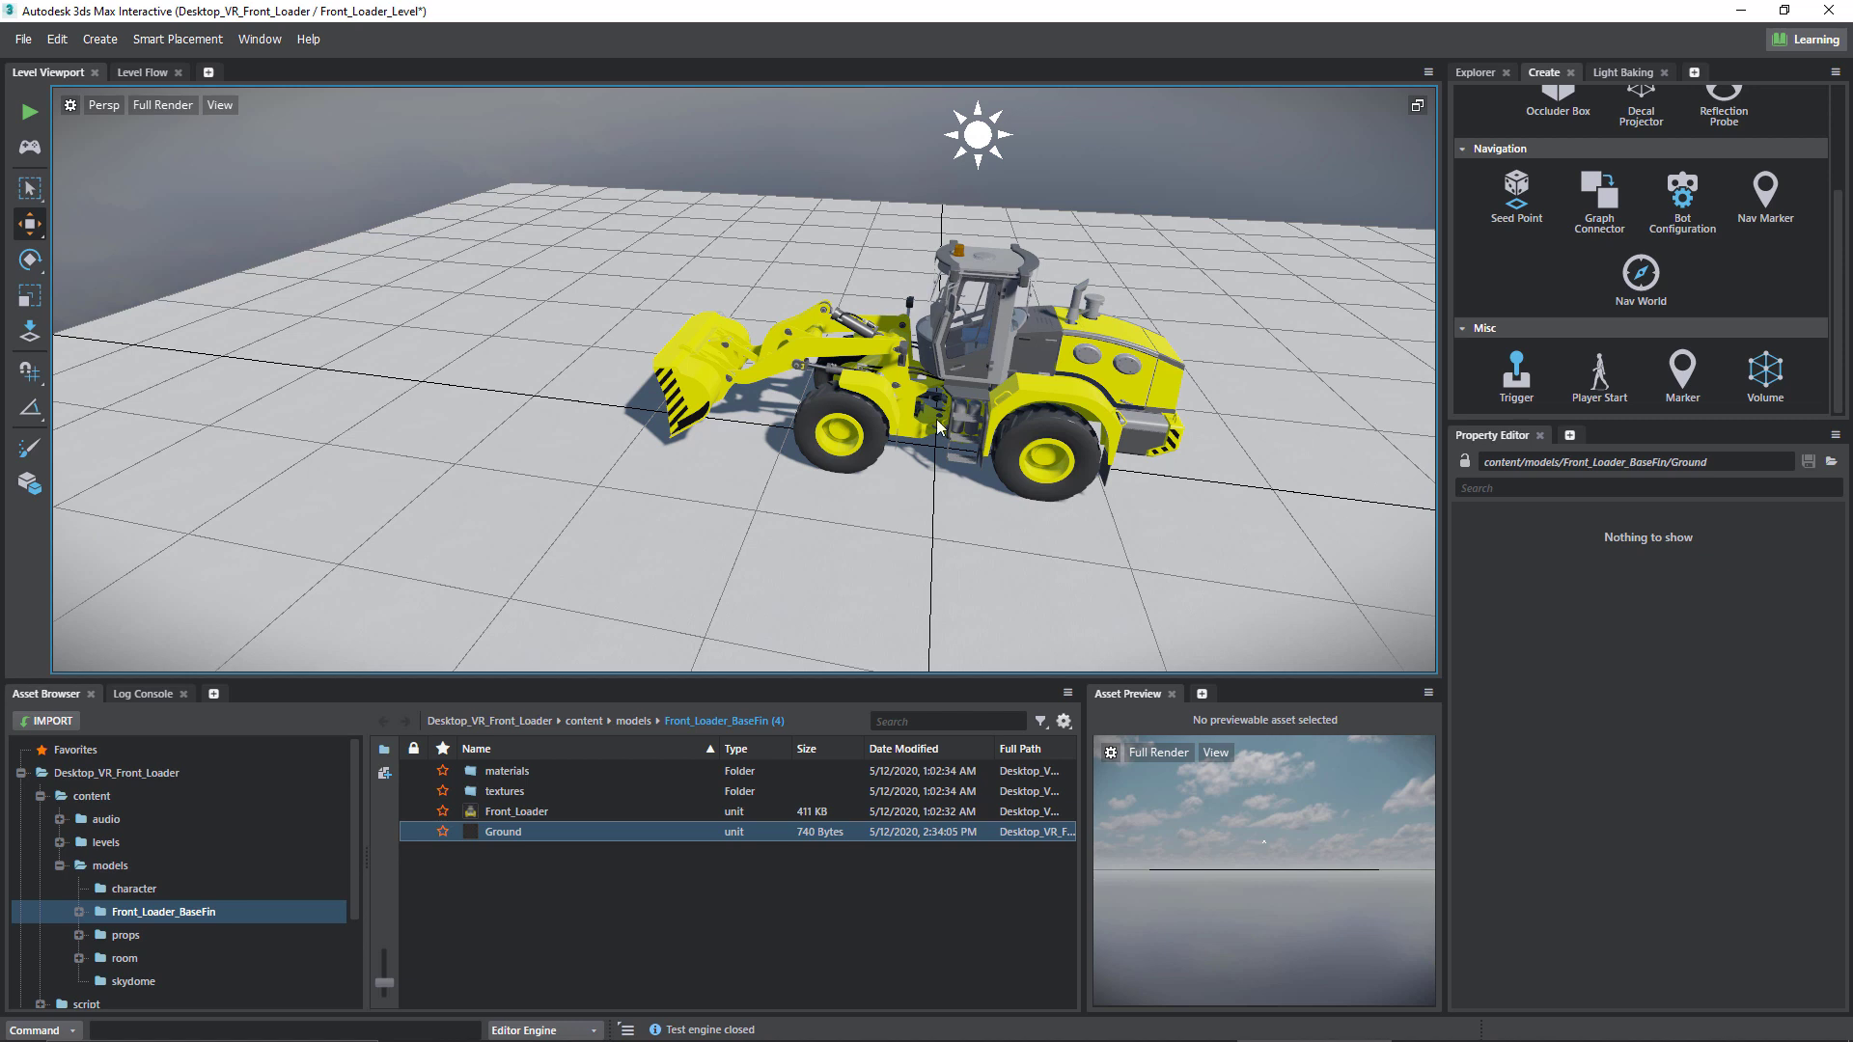
mouse_move(567, 334)
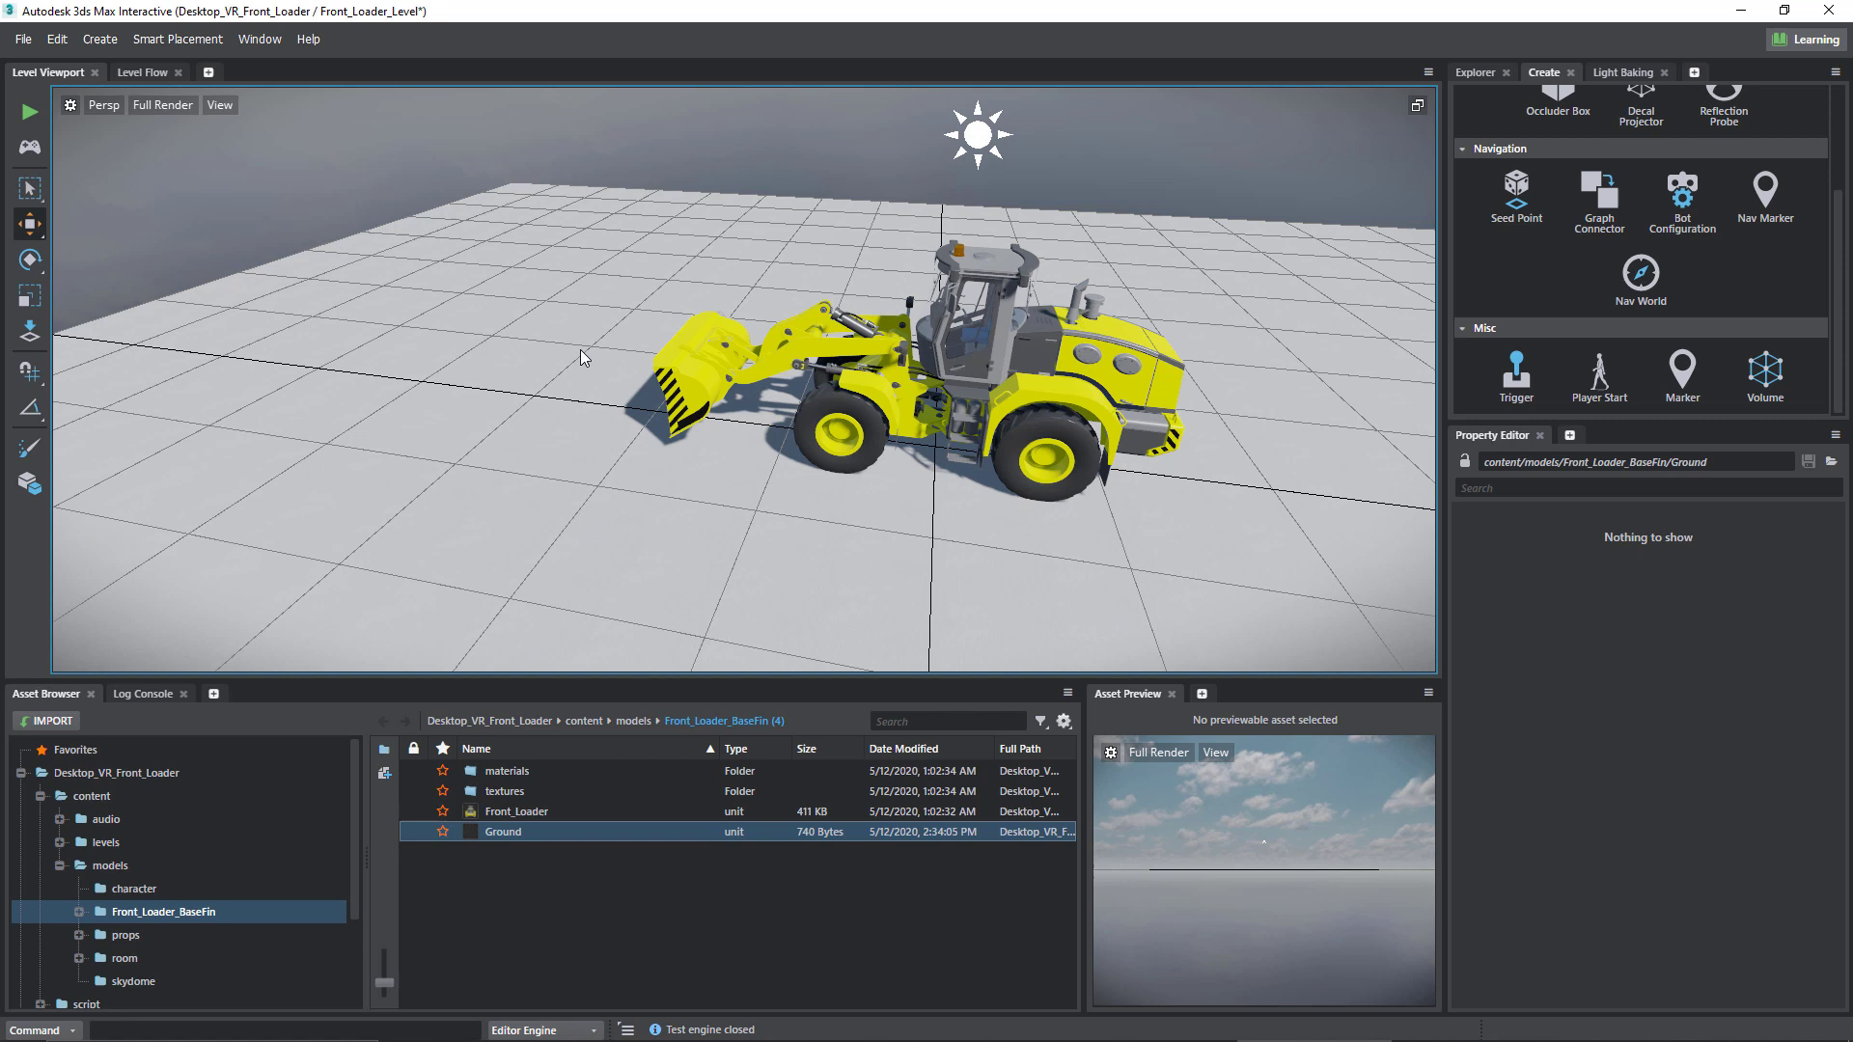
mouse_move(558, 882)
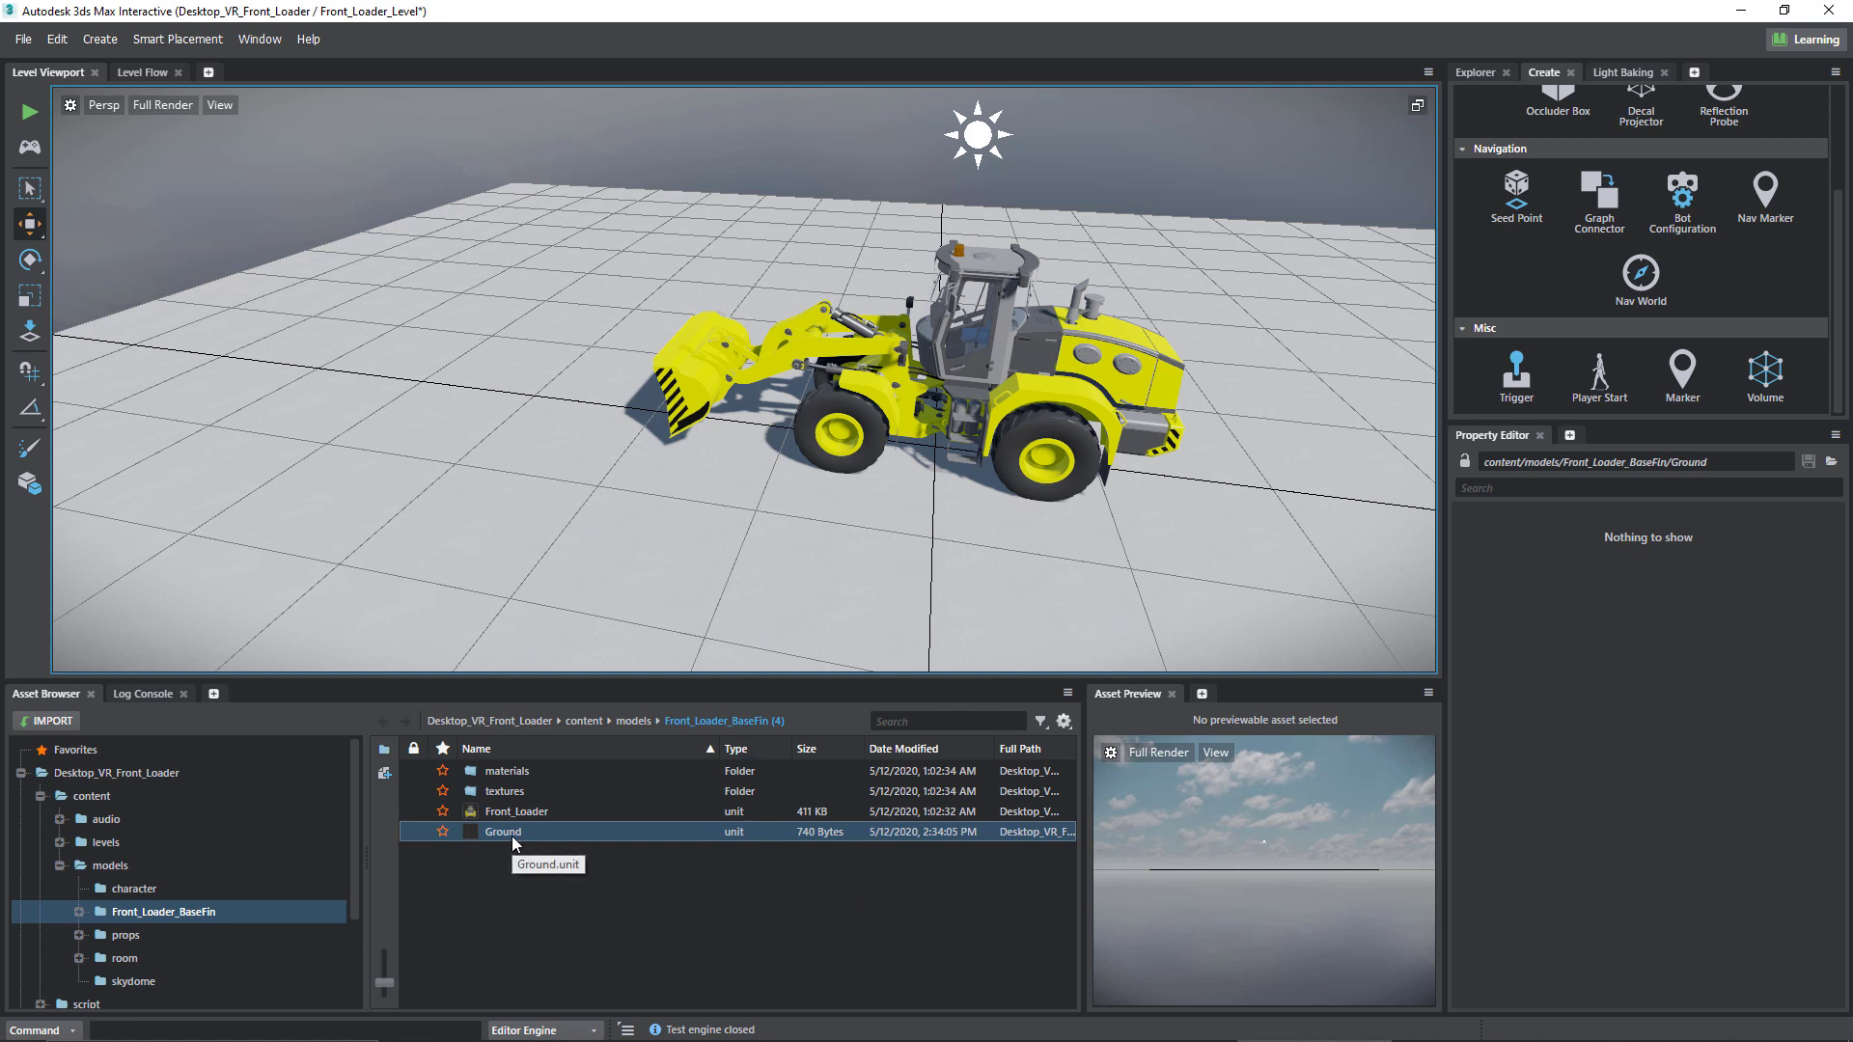
- Add a physics actor to the Ground mesh in the Ground unit
double_click(502, 830)
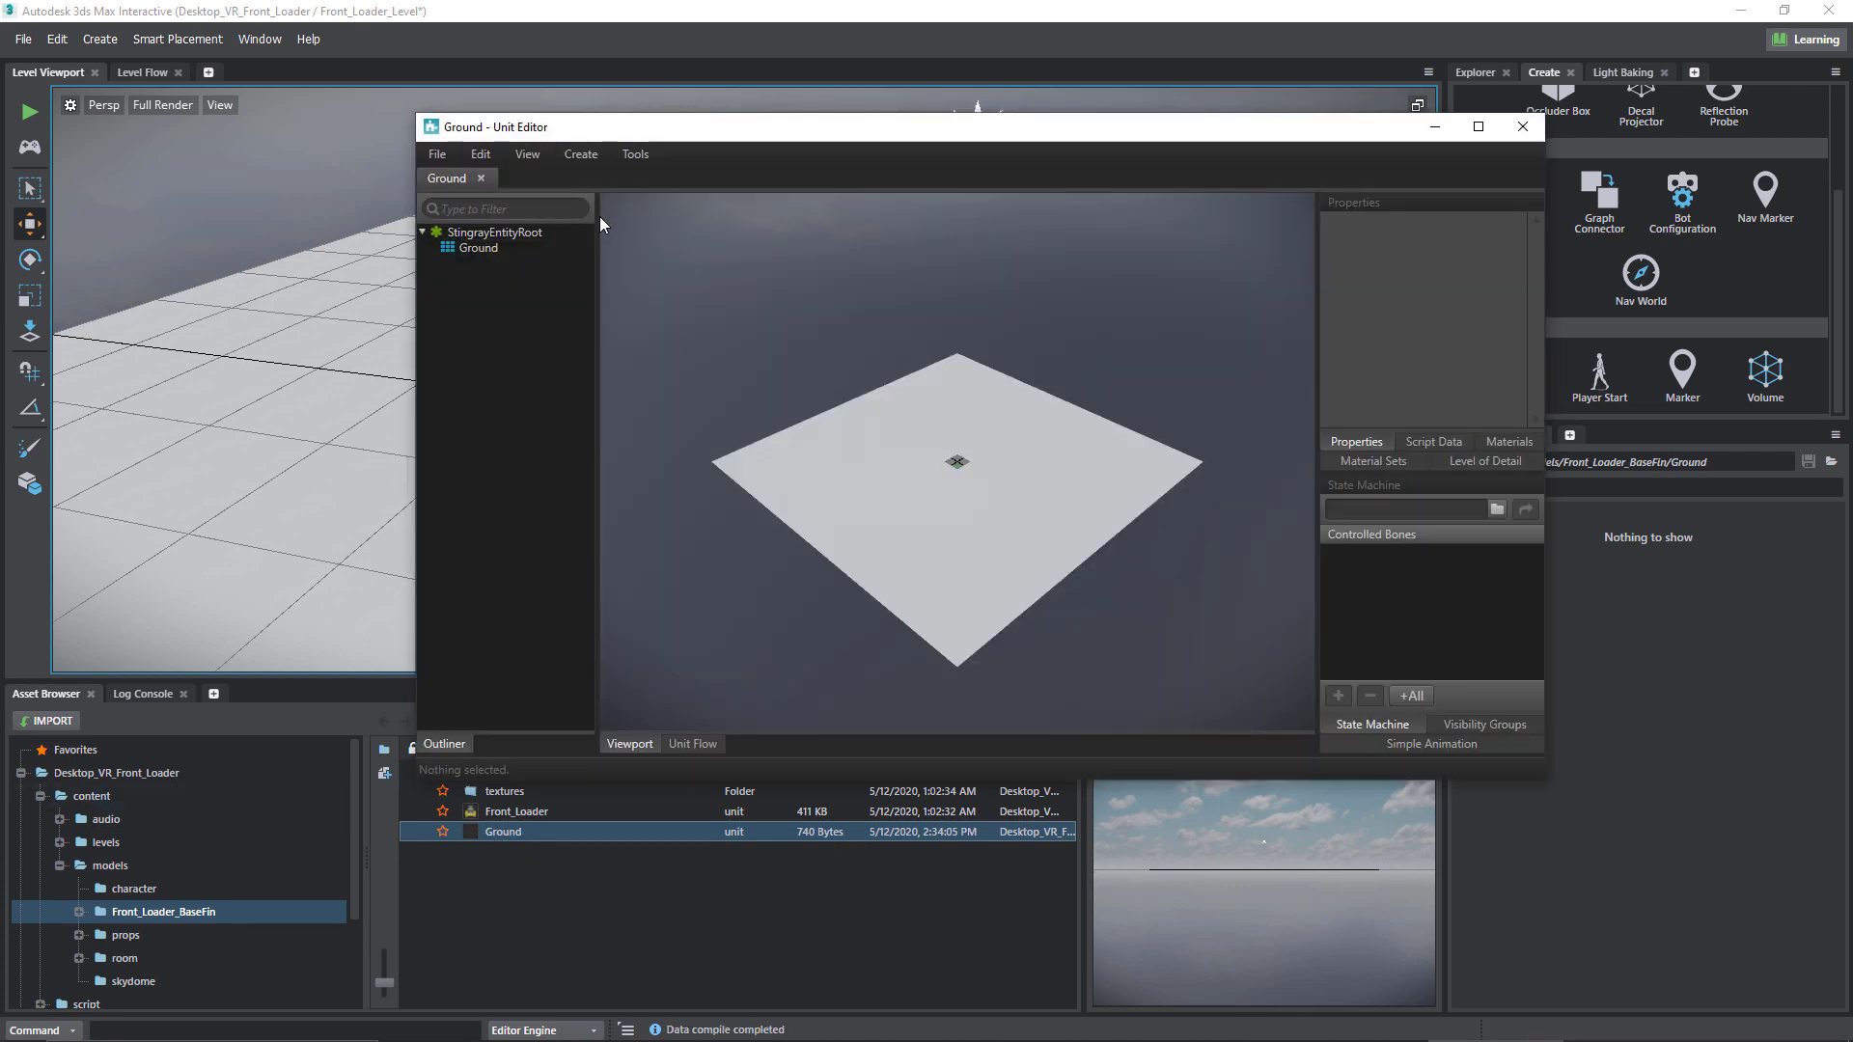
mouse_move(482, 249)
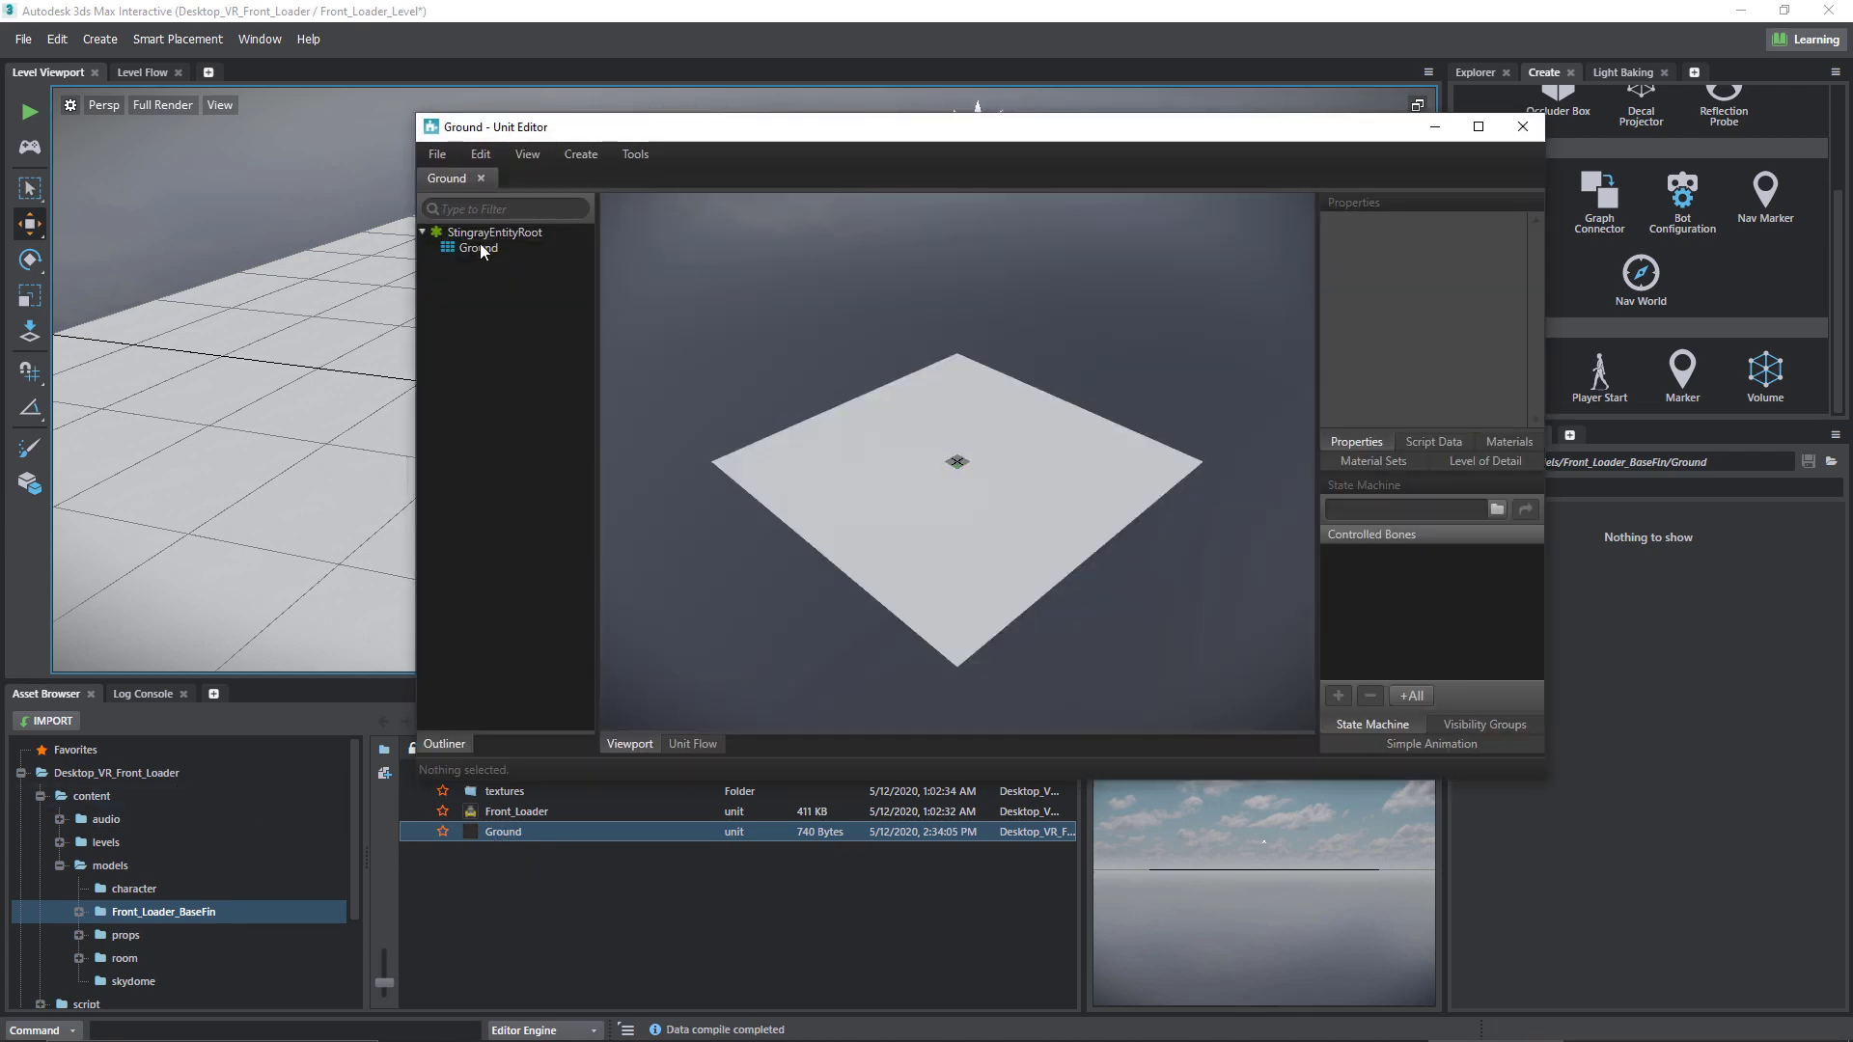
right_click(478, 249)
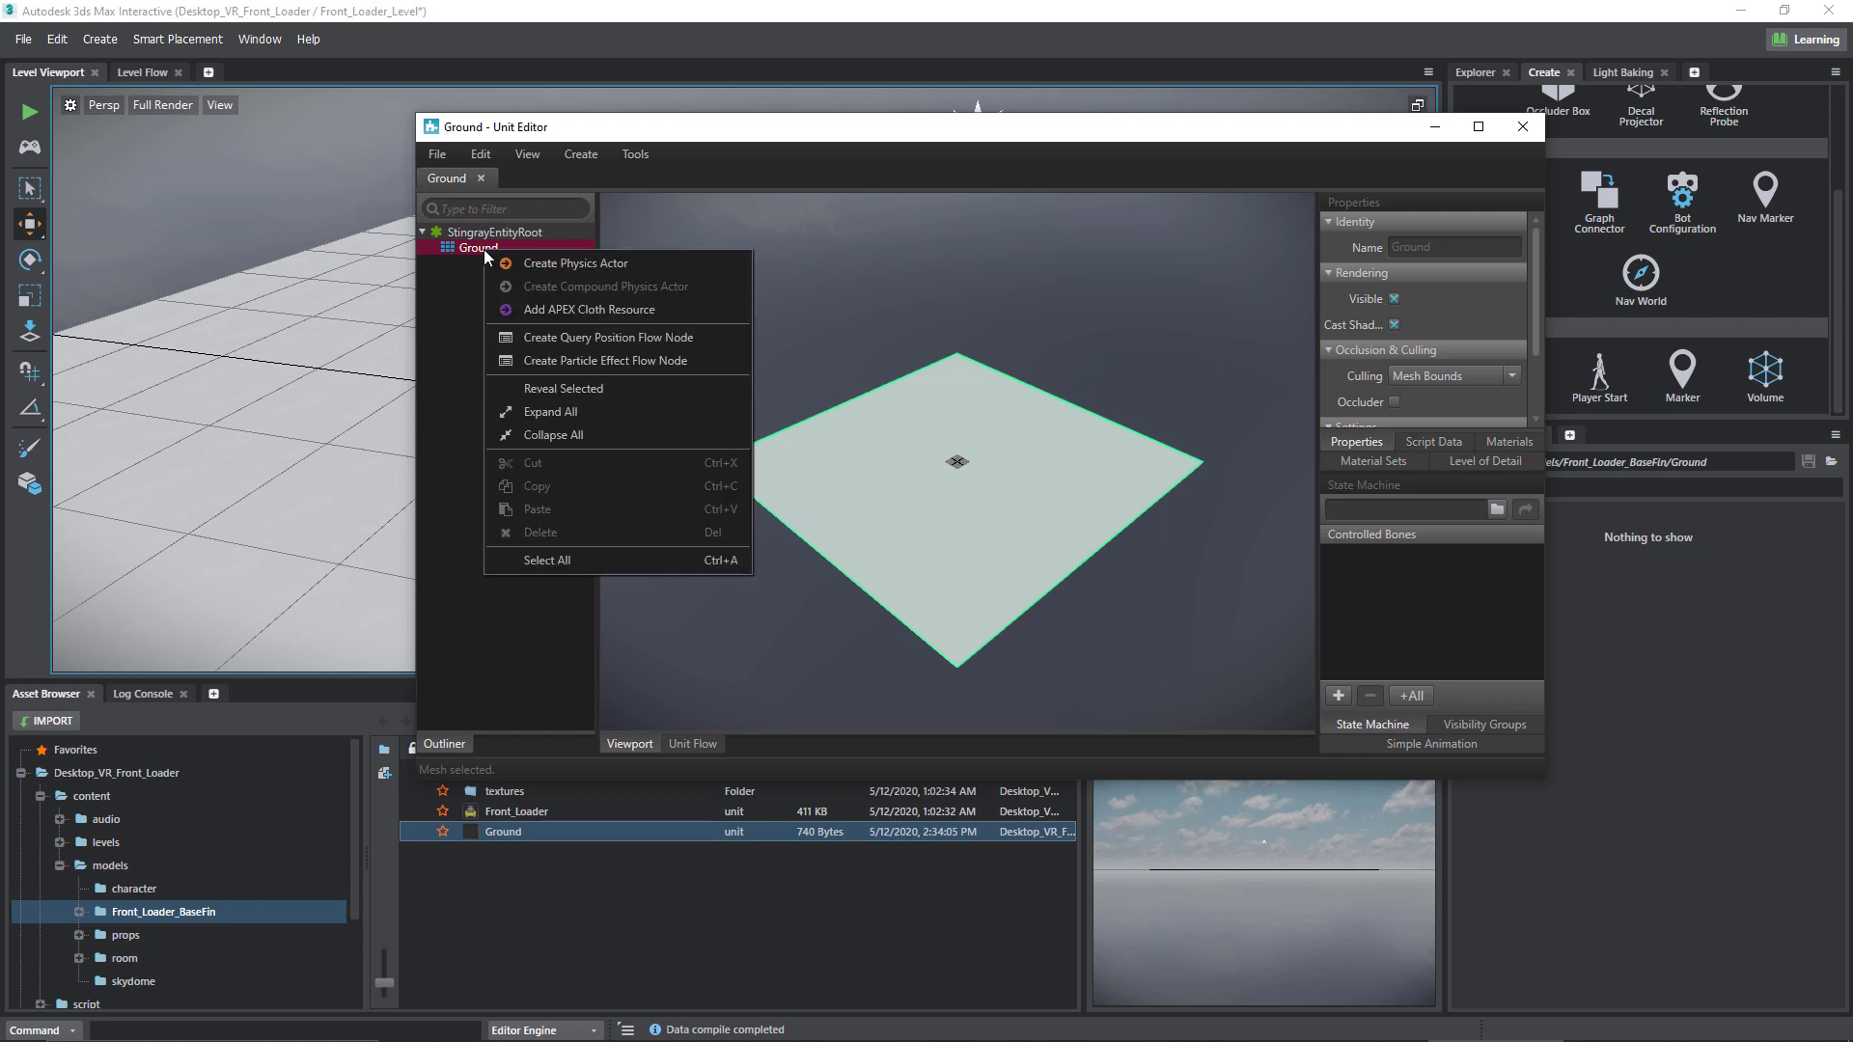
mouse_move(575, 262)
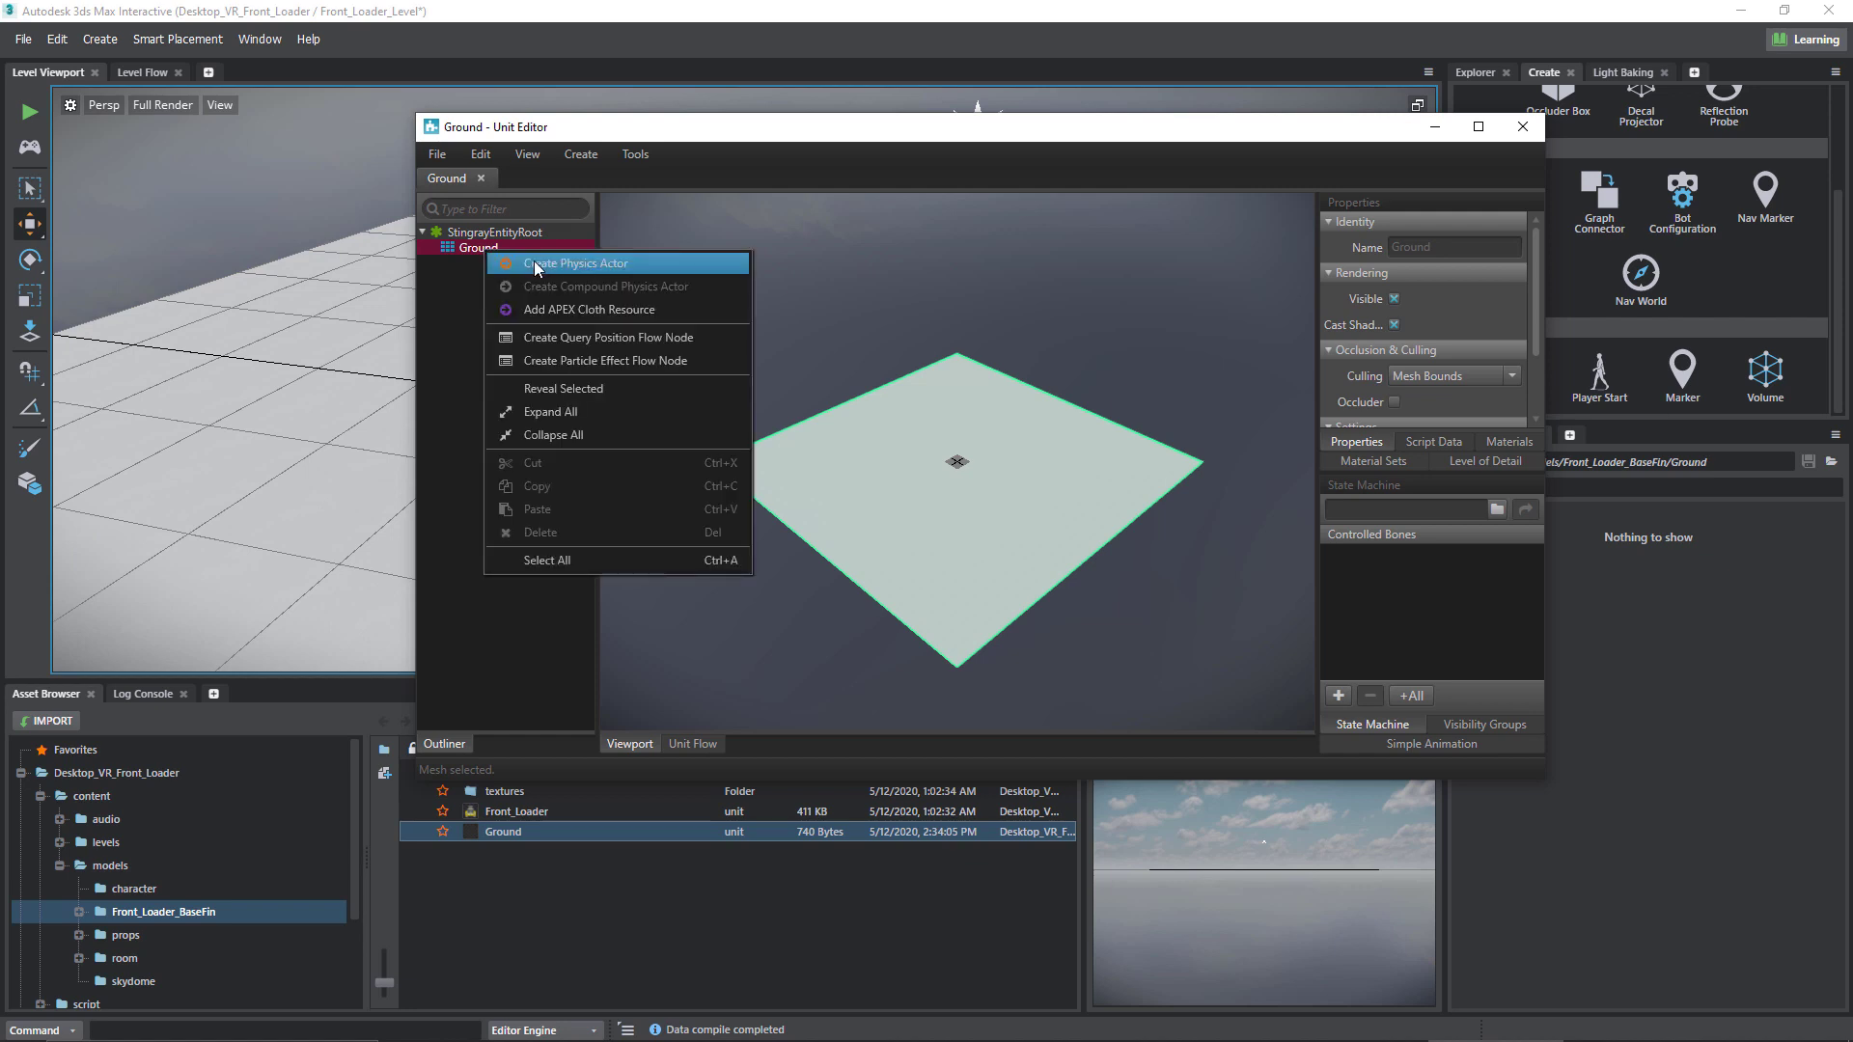
click(575, 262)
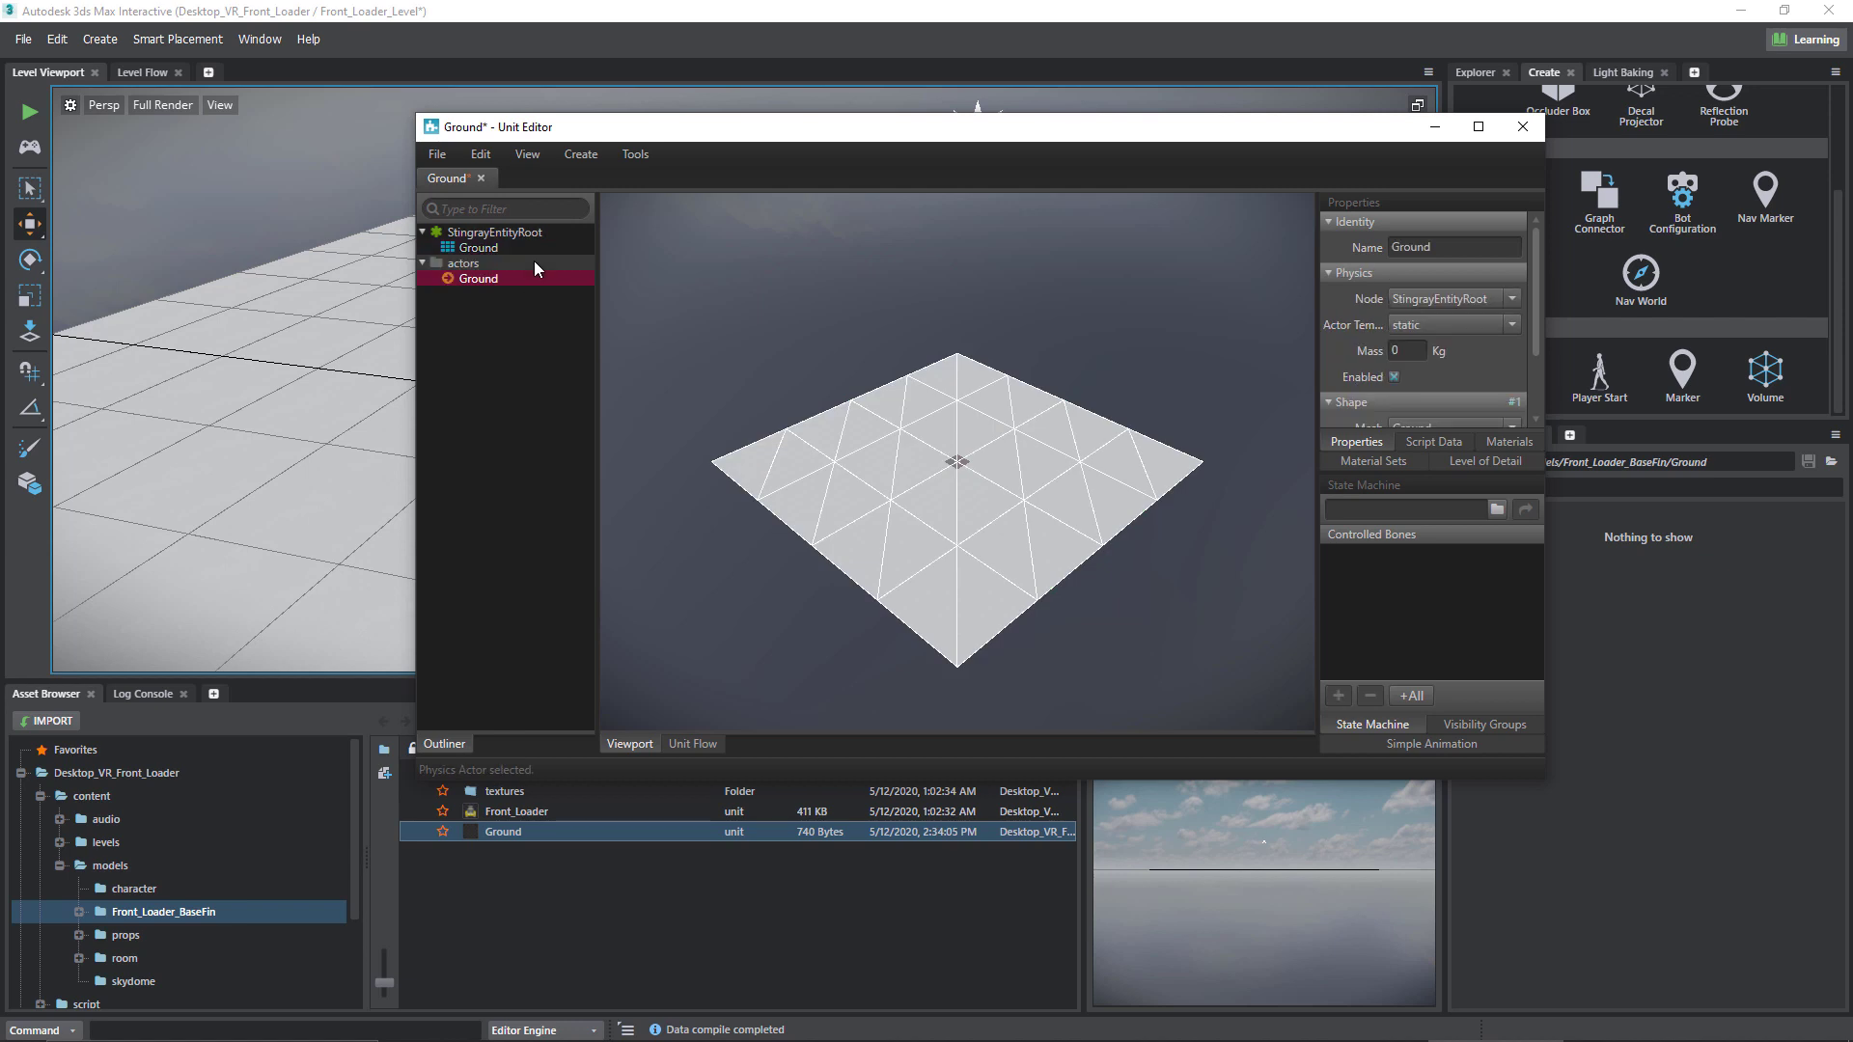
mouse_move(857, 246)
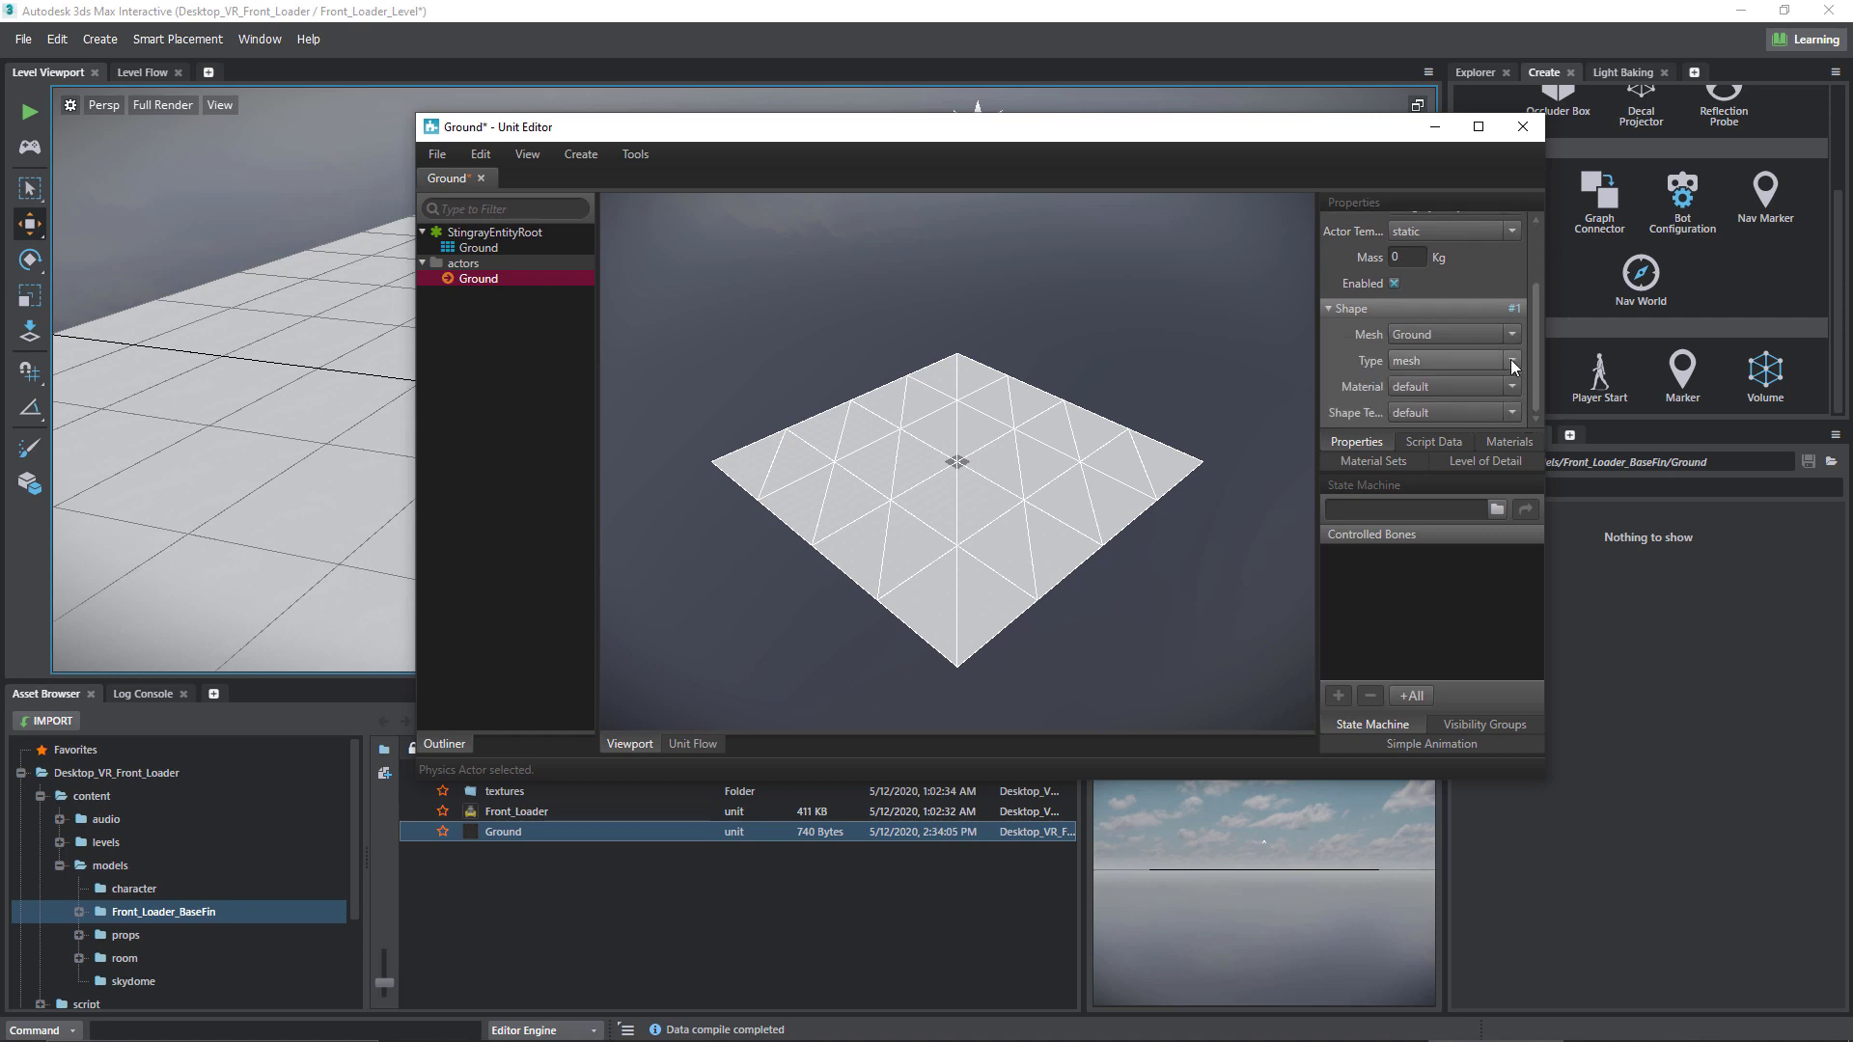
- Set the Ground physics actor's shape type to box and save the unit
click(1511, 361)
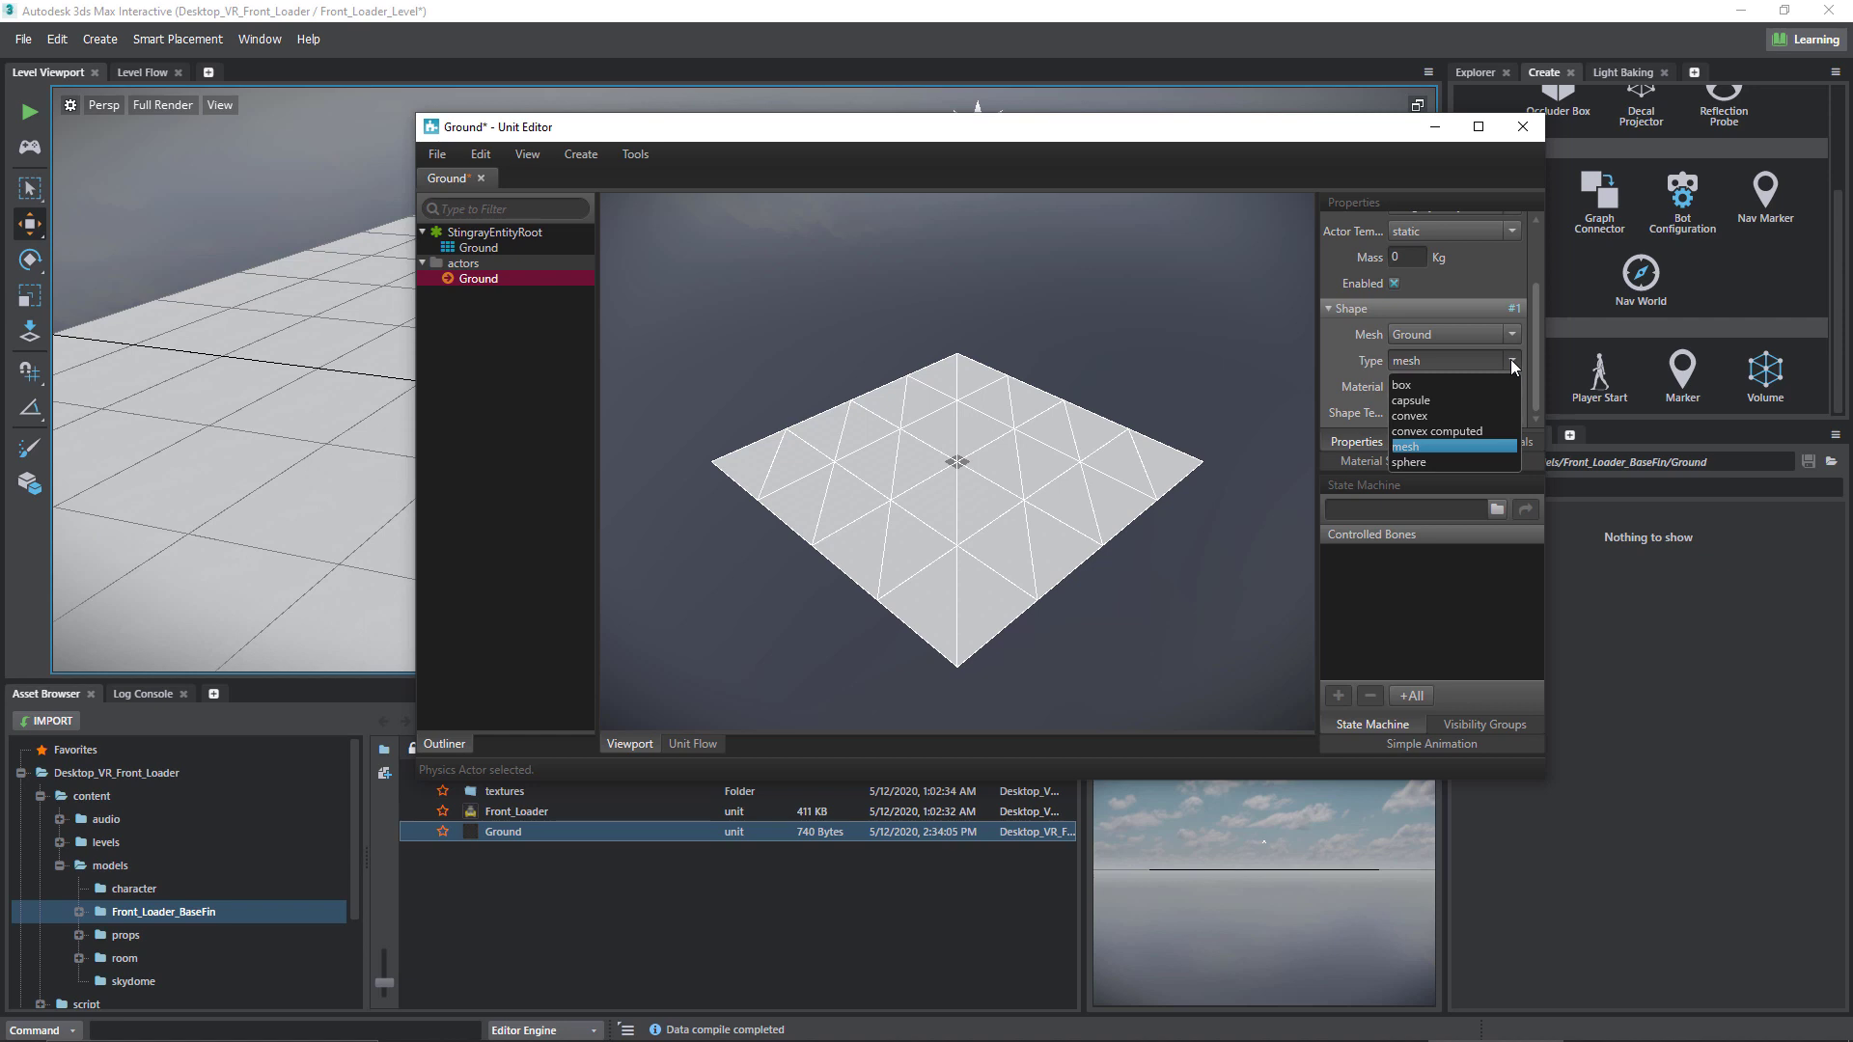
mouse_move(1452, 385)
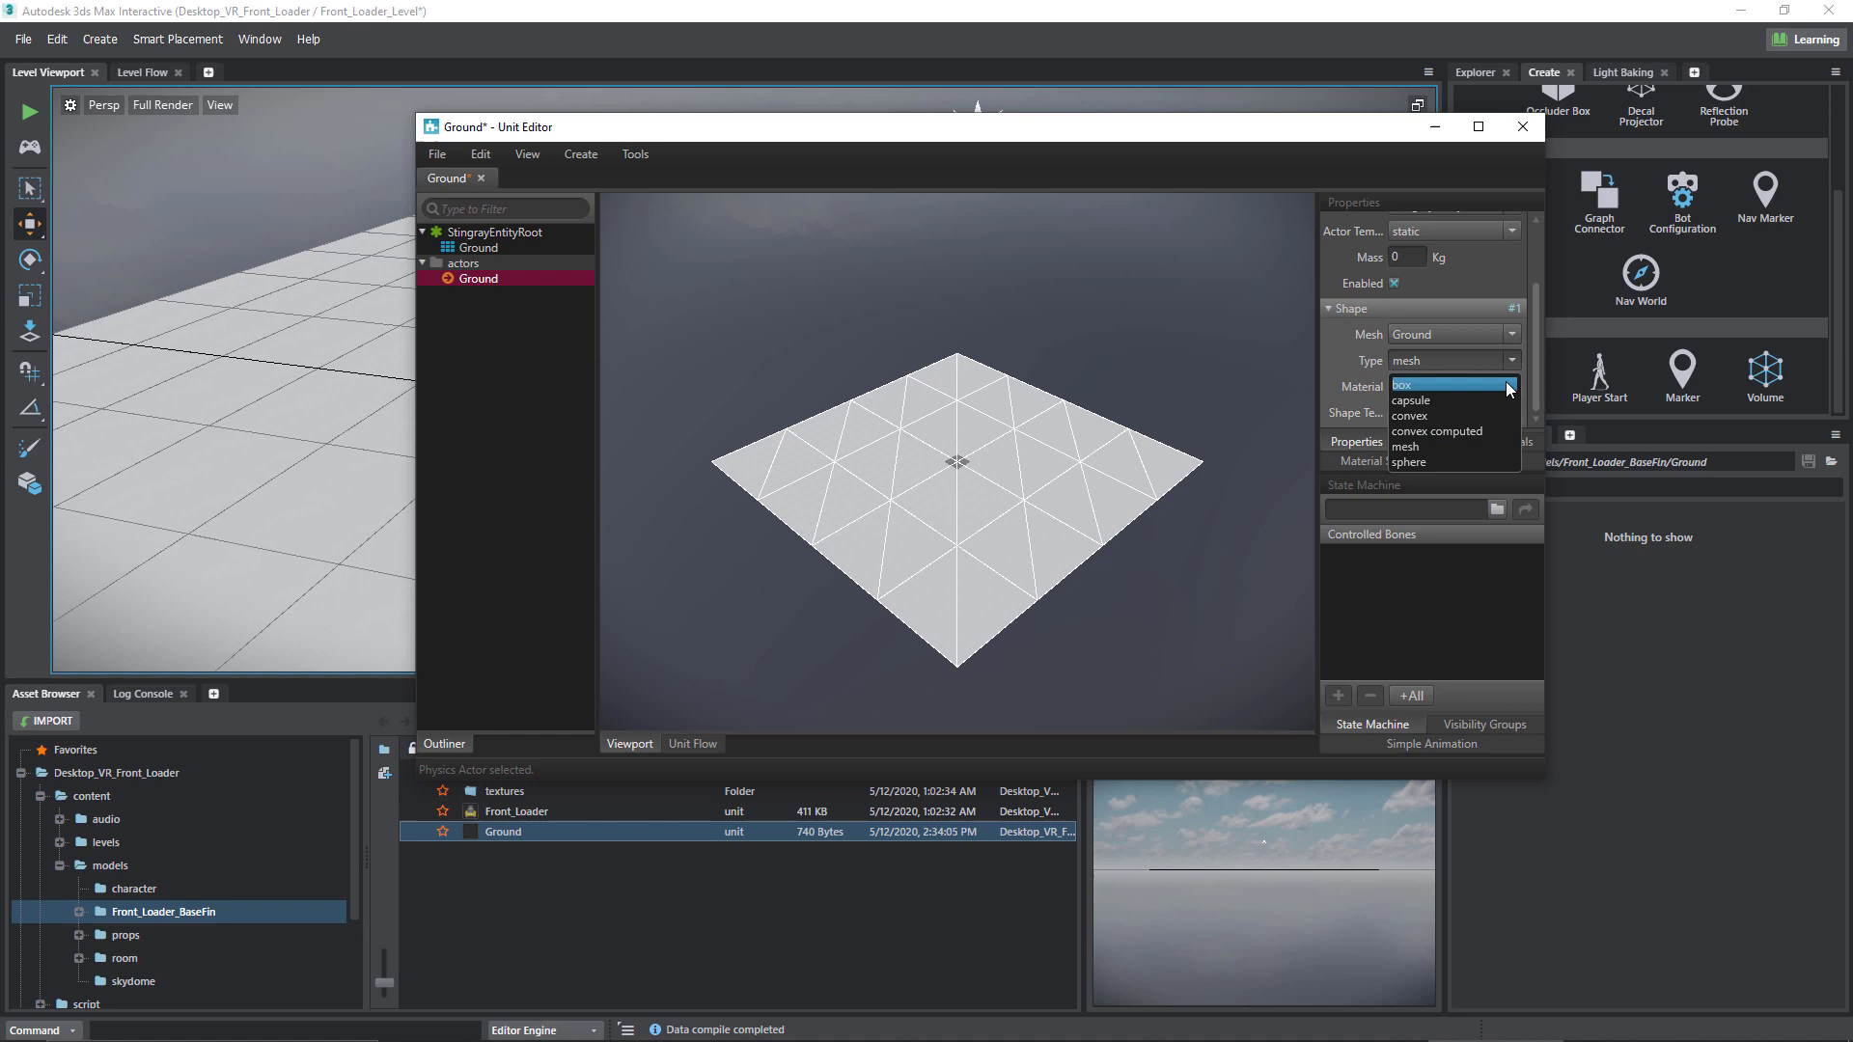
mouse_move(1469, 461)
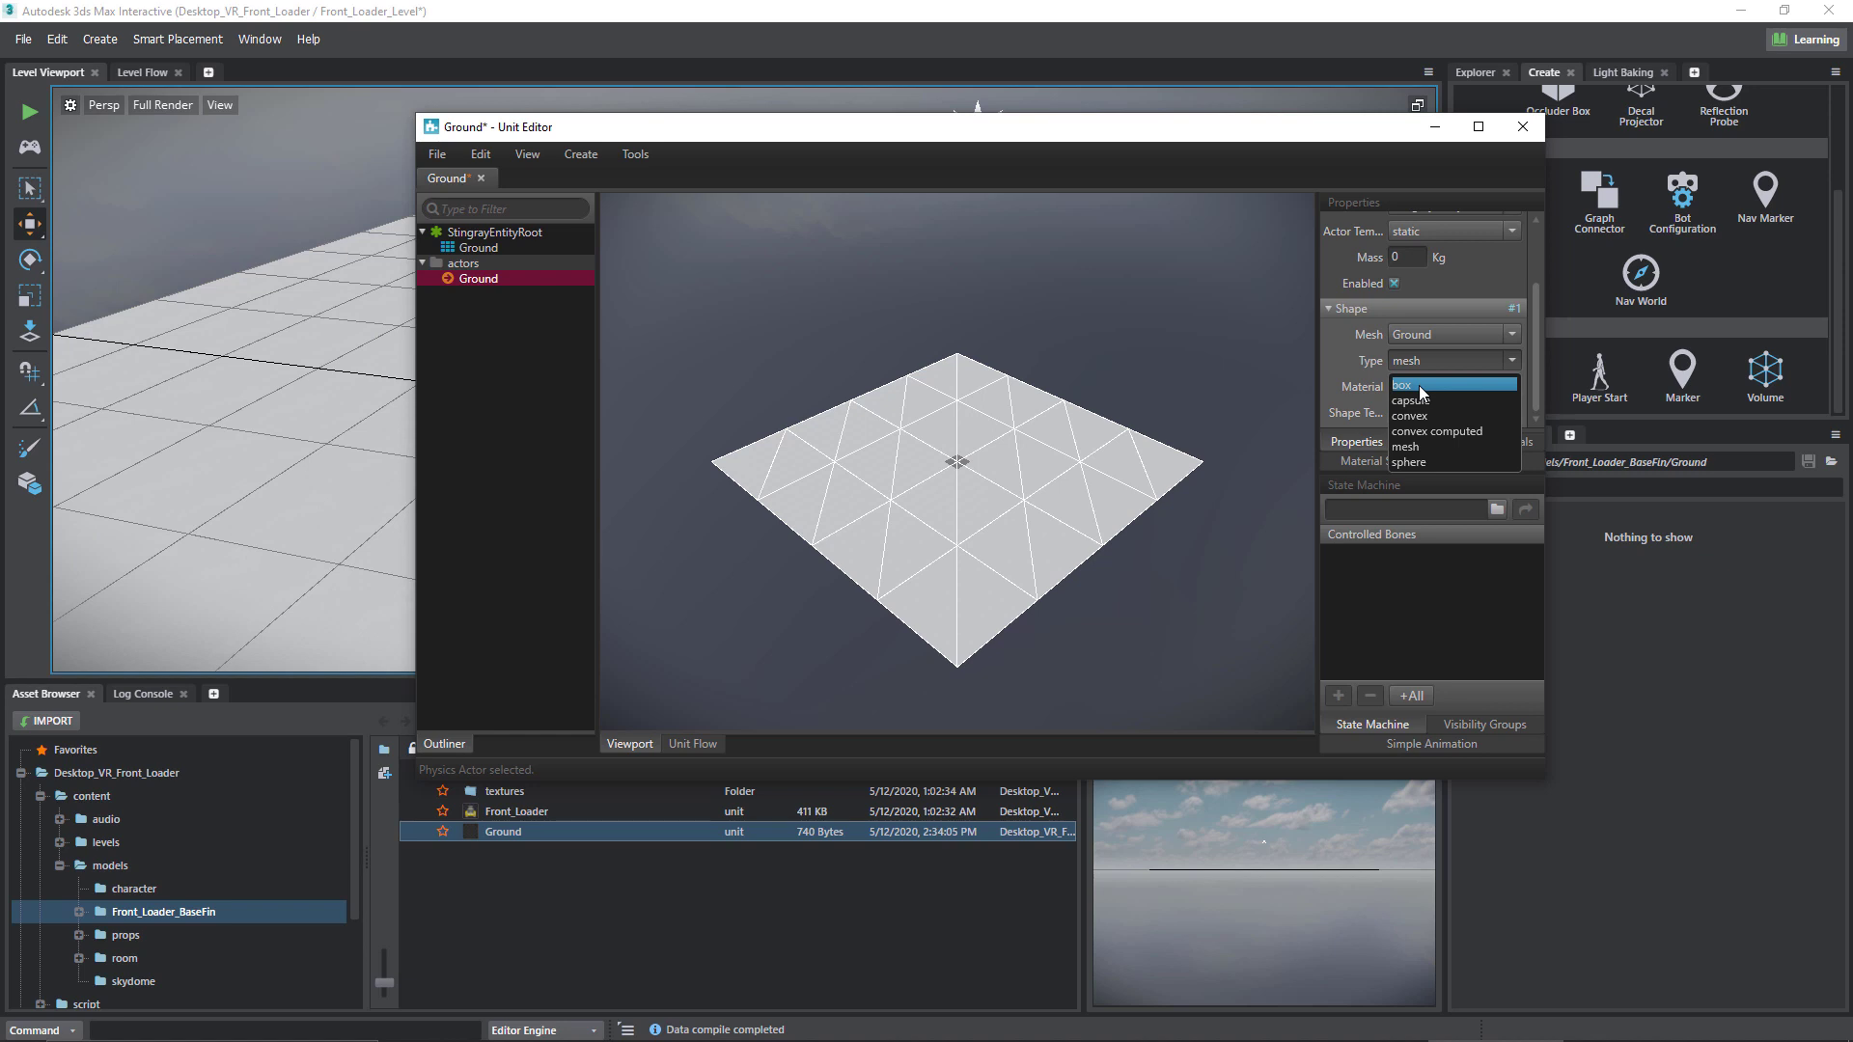
click(1403, 382)
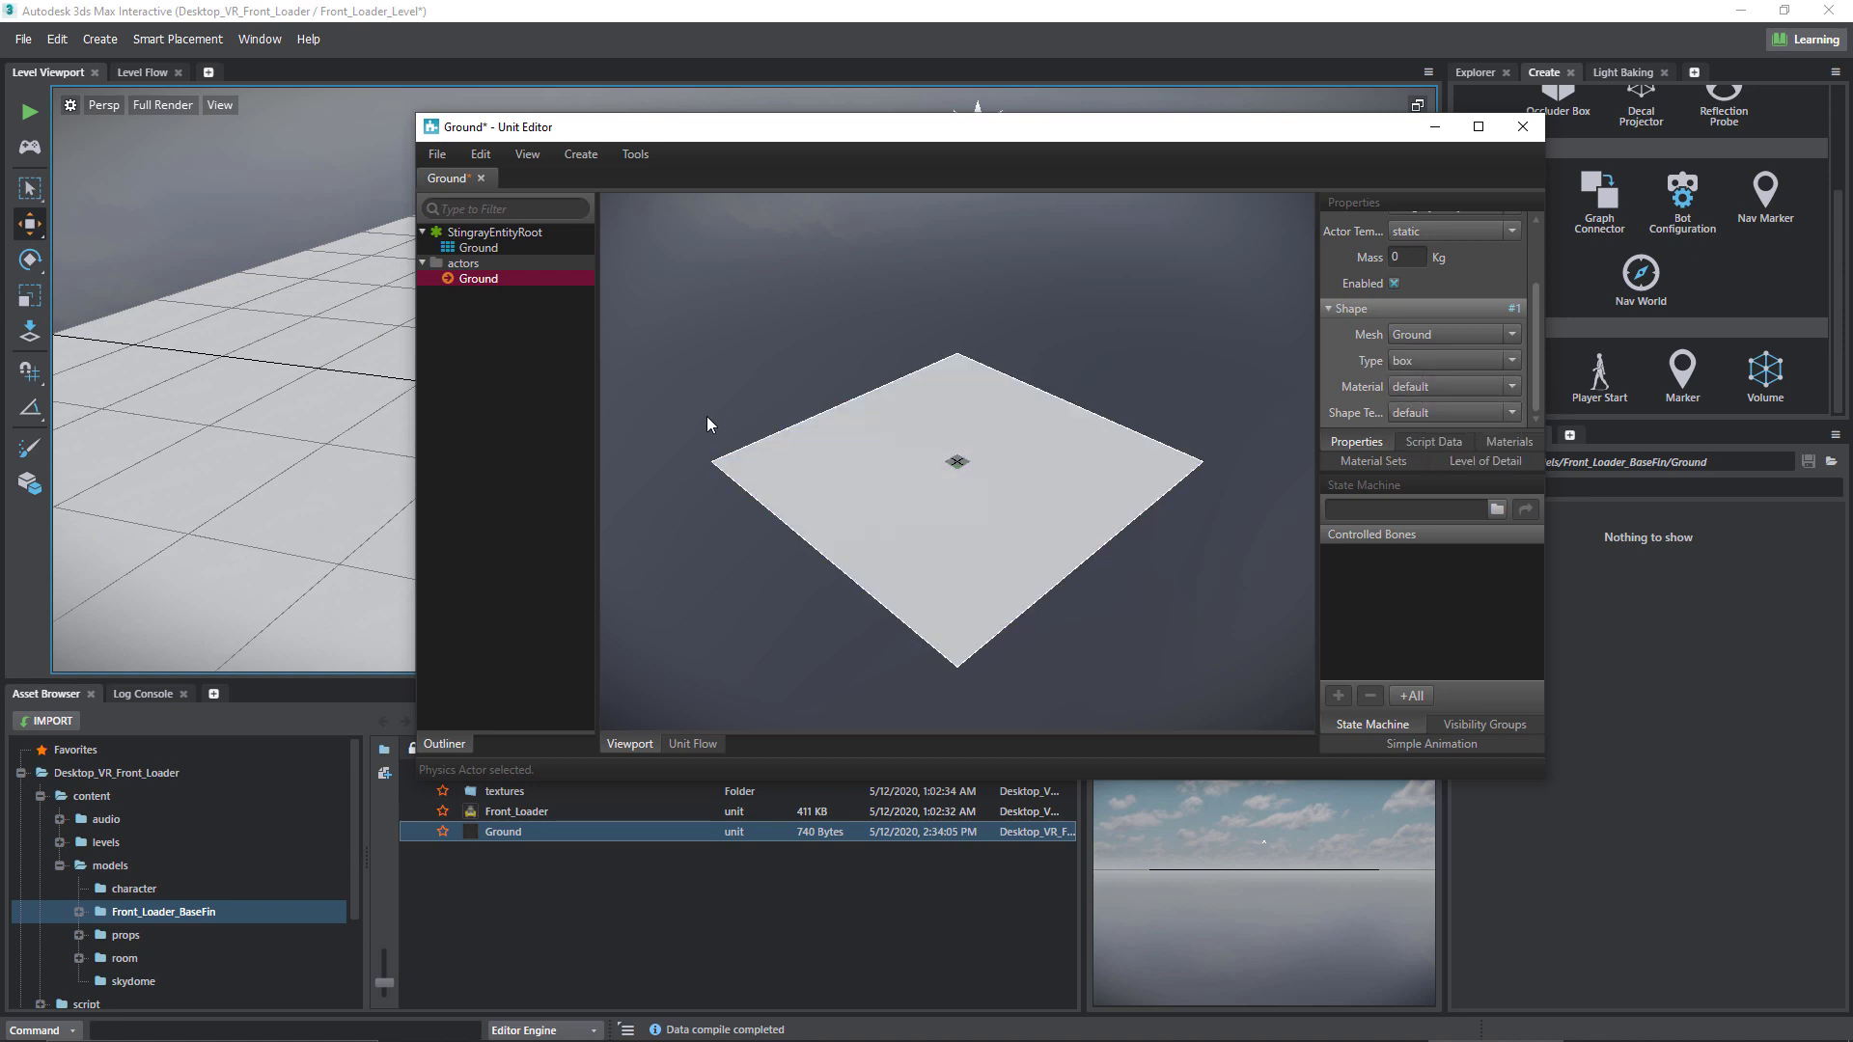
click(438, 154)
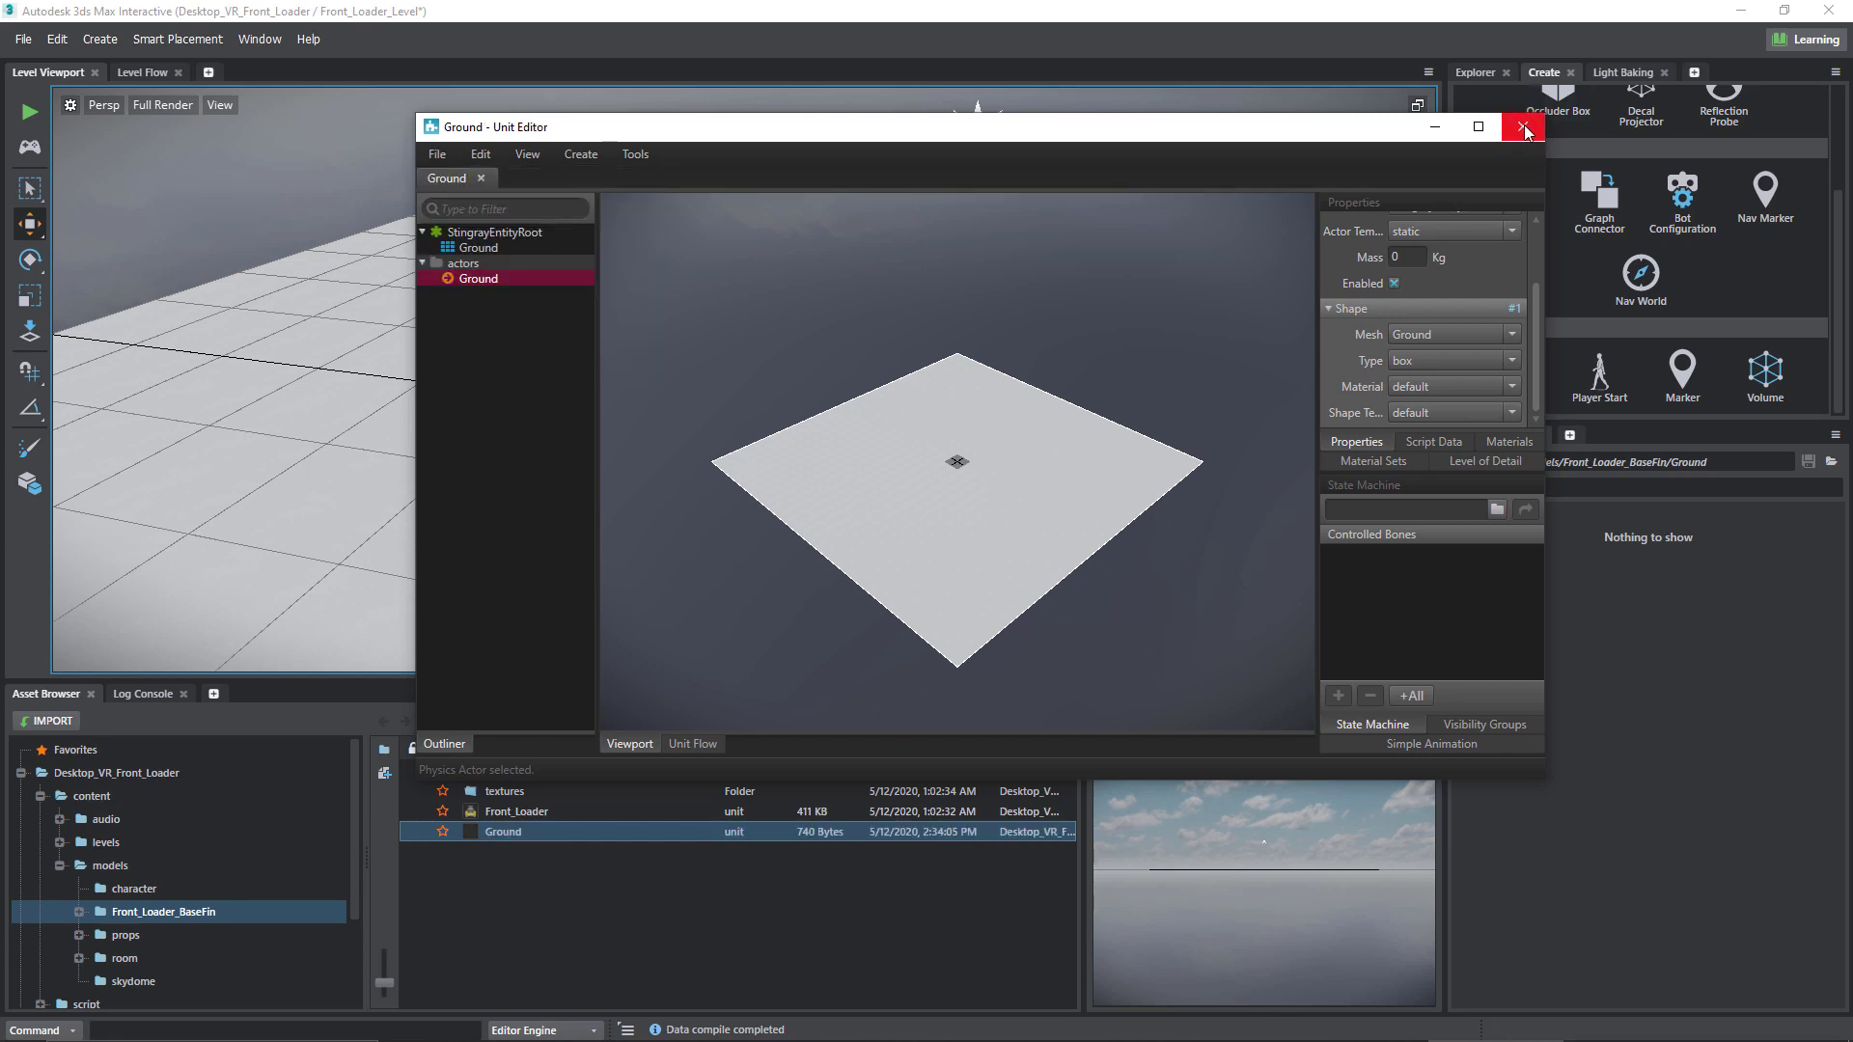
- Close the Ground unit editor and test-play the level with the updated ground
click(1523, 128)
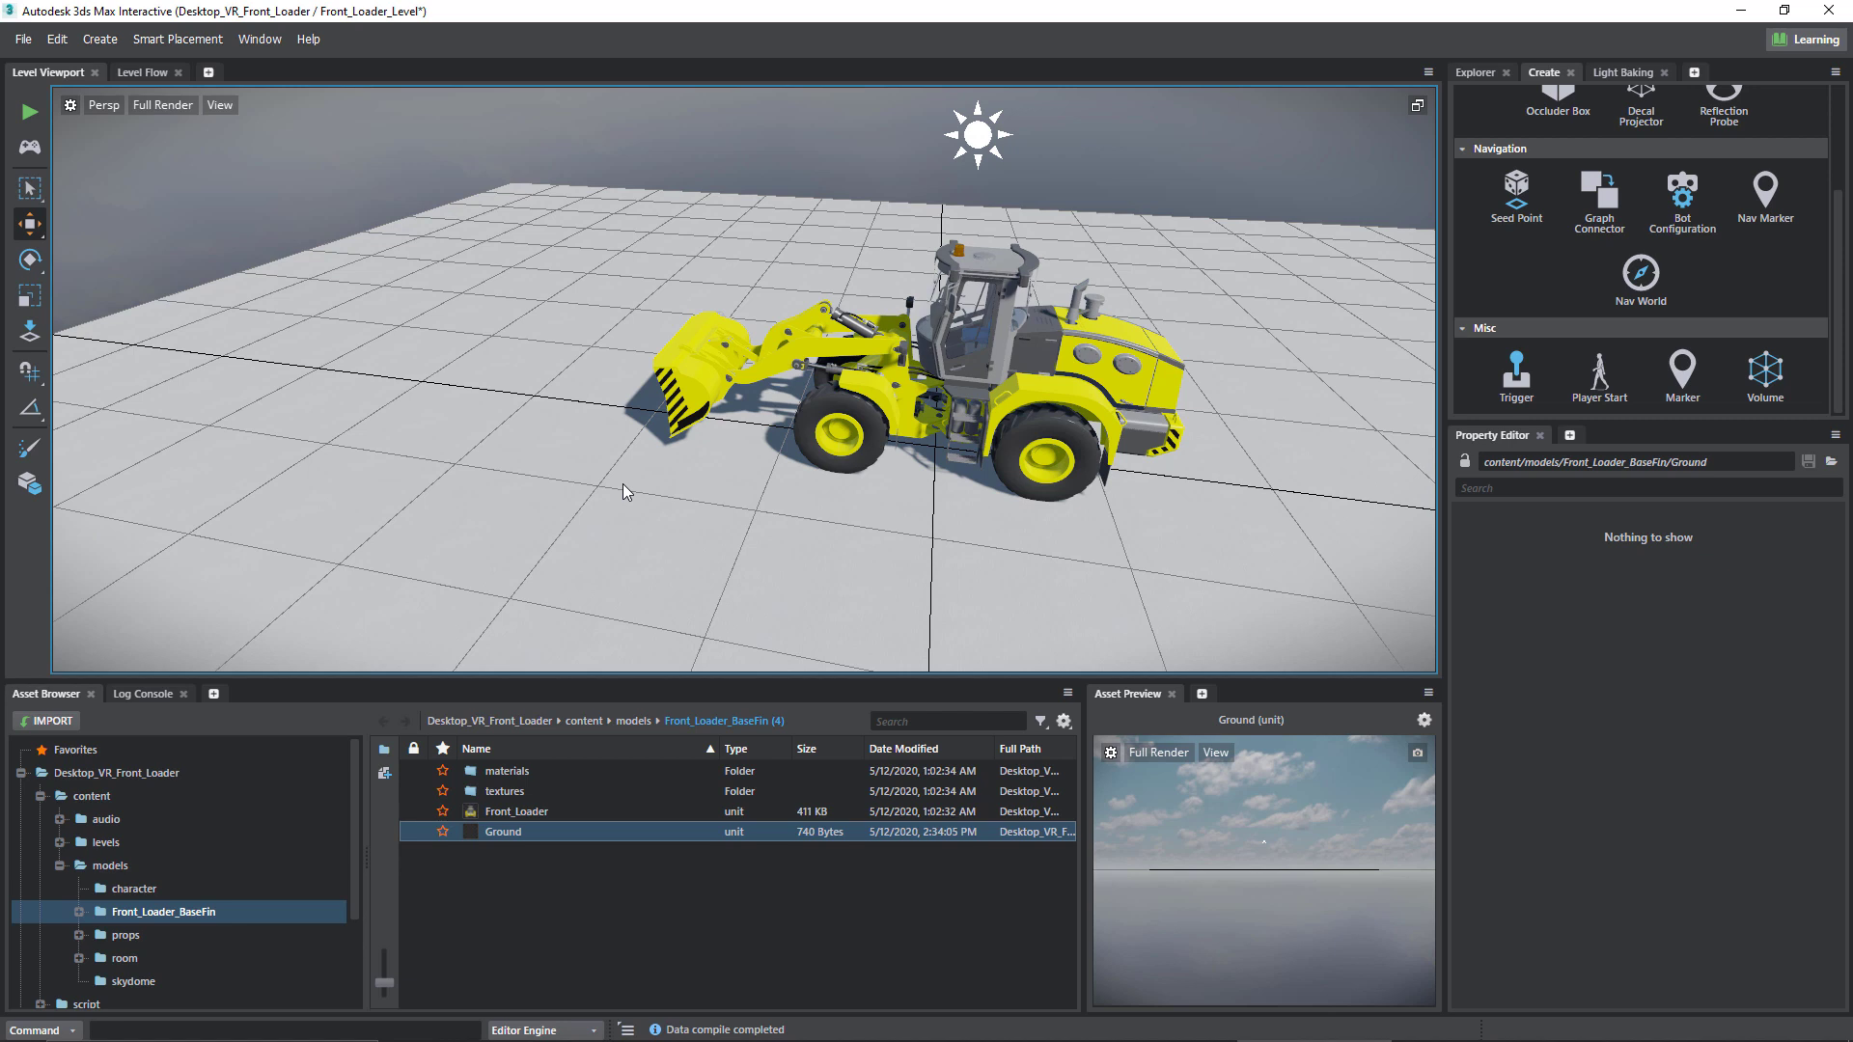
mouse_move(629, 534)
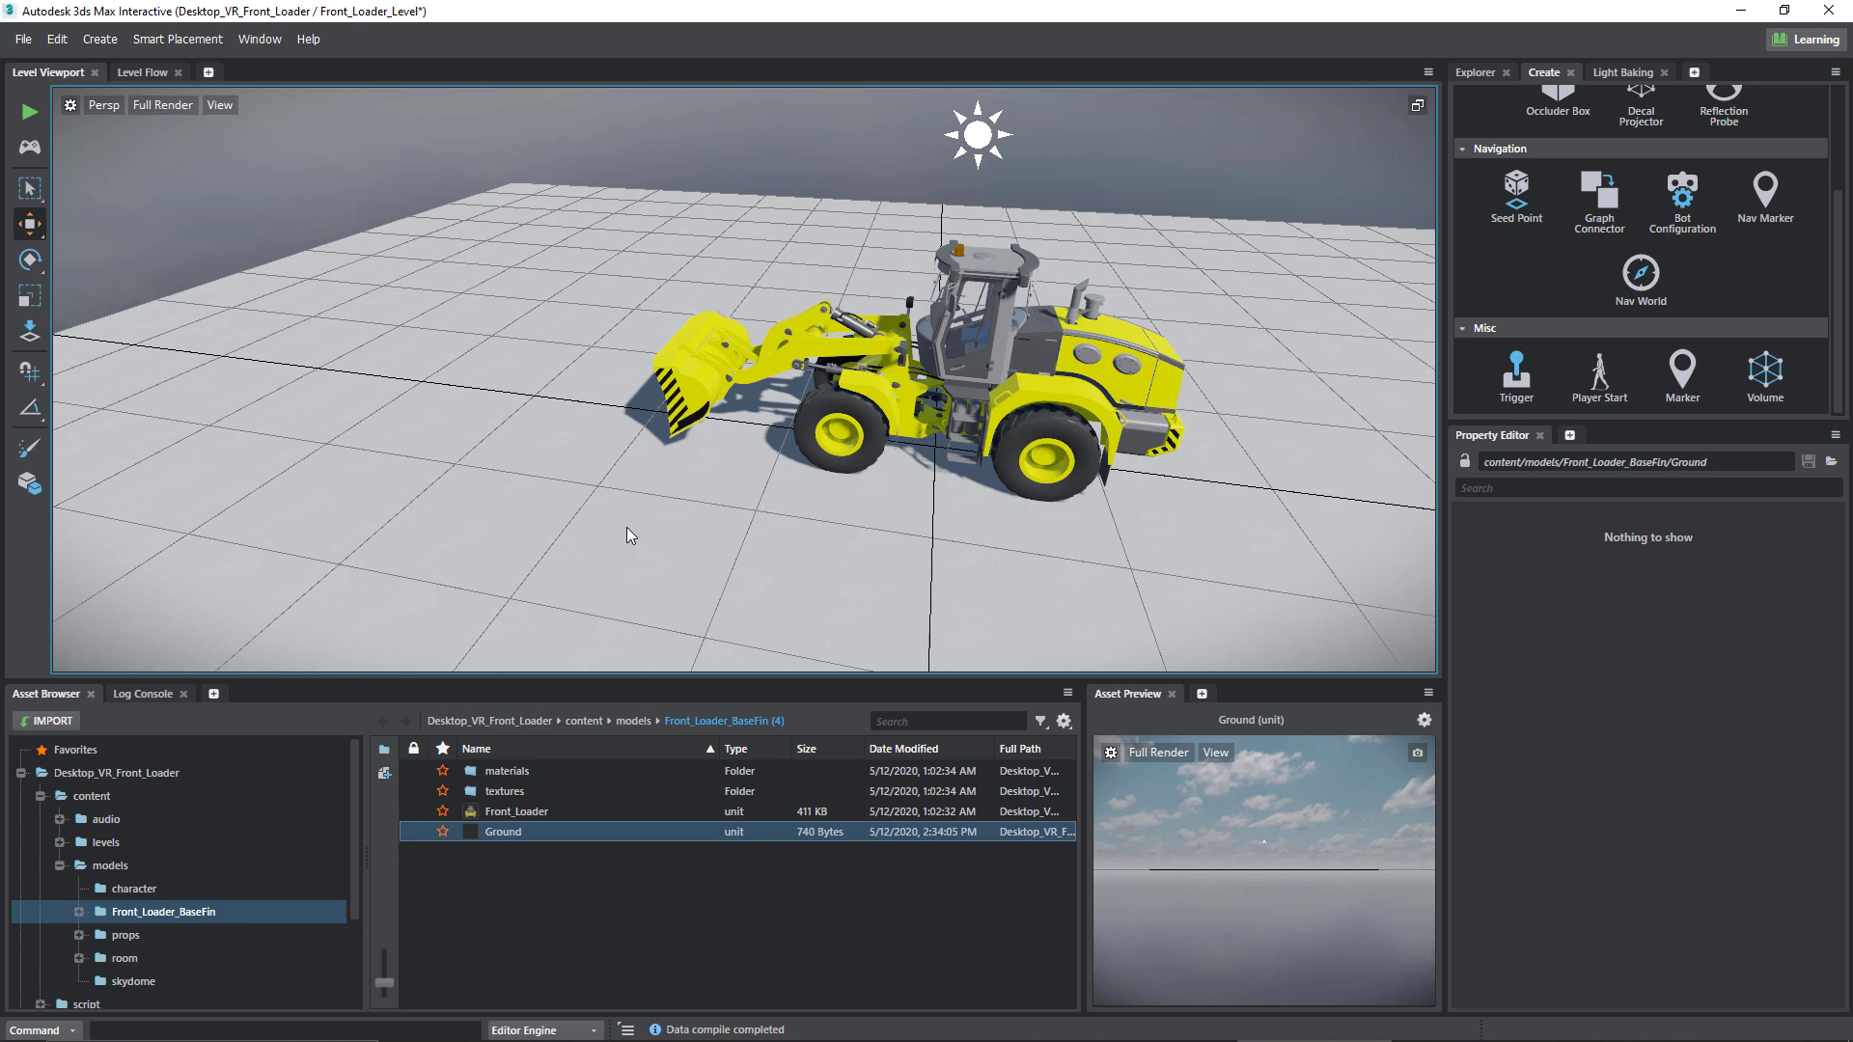
mouse_move(614, 496)
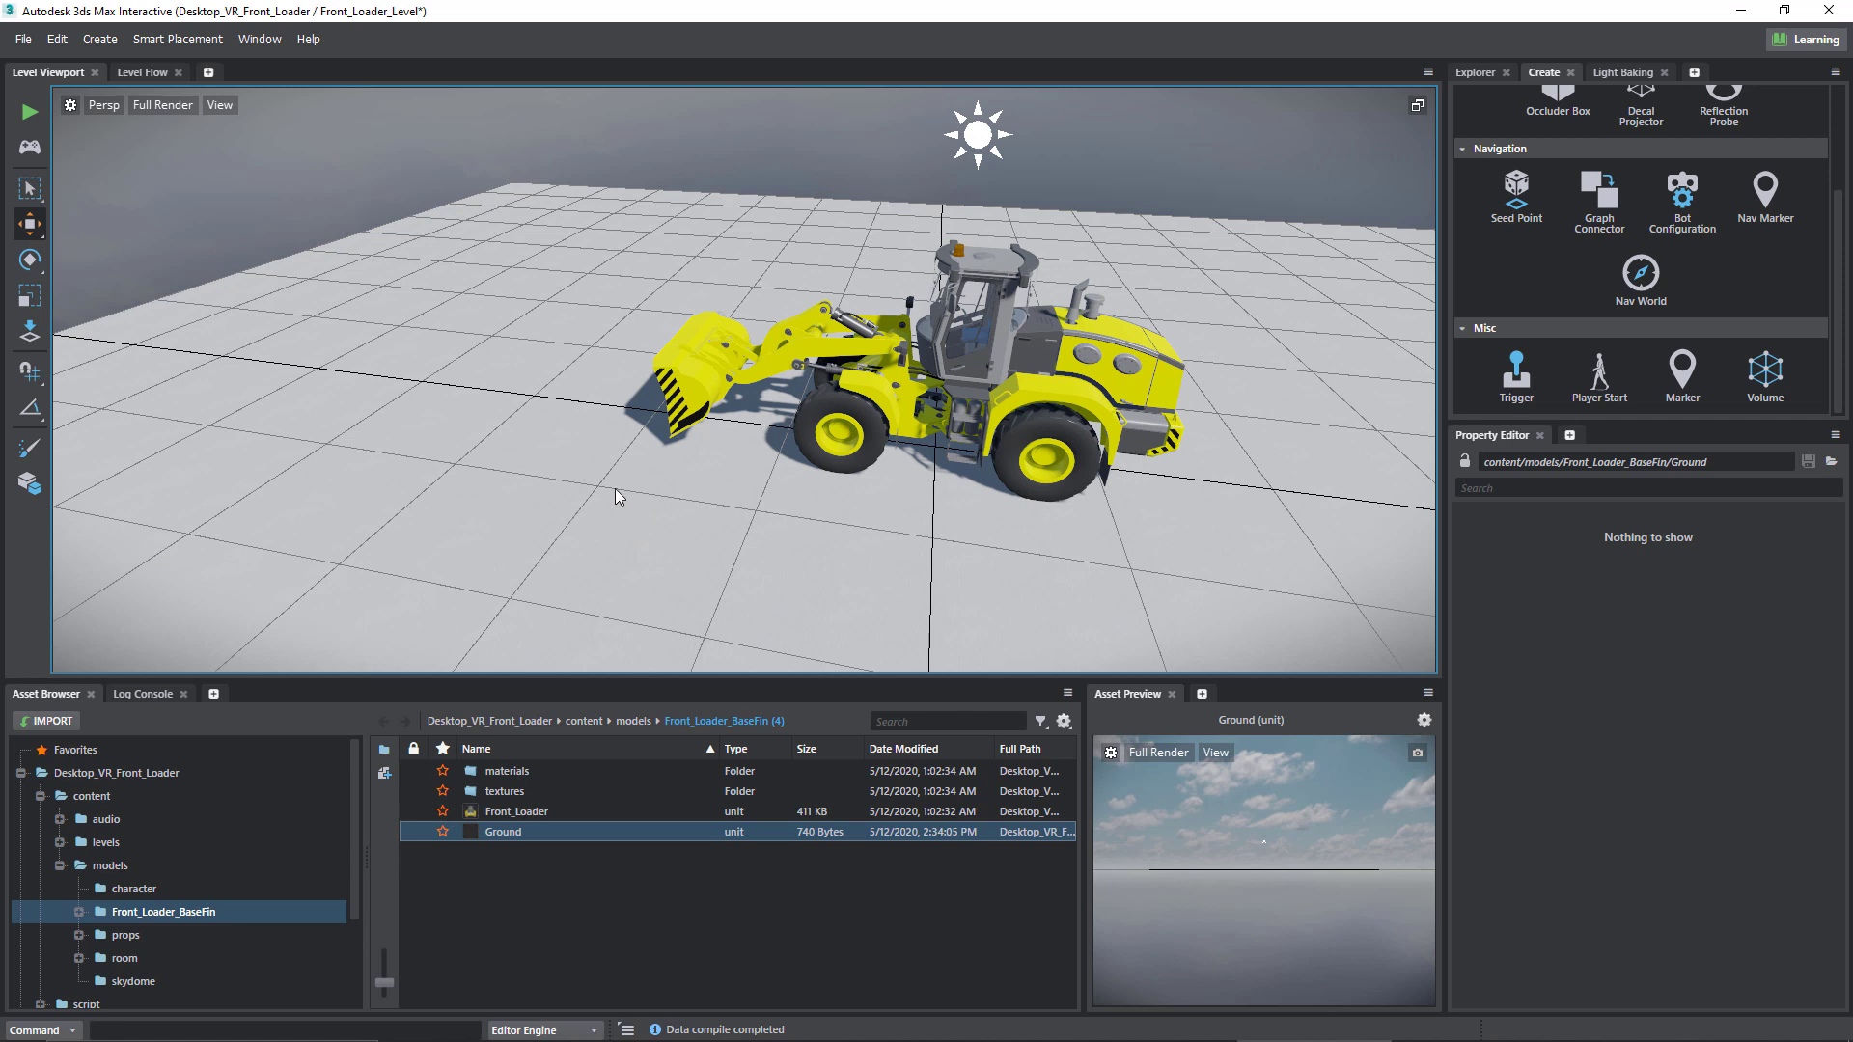
mouse_move(501, 490)
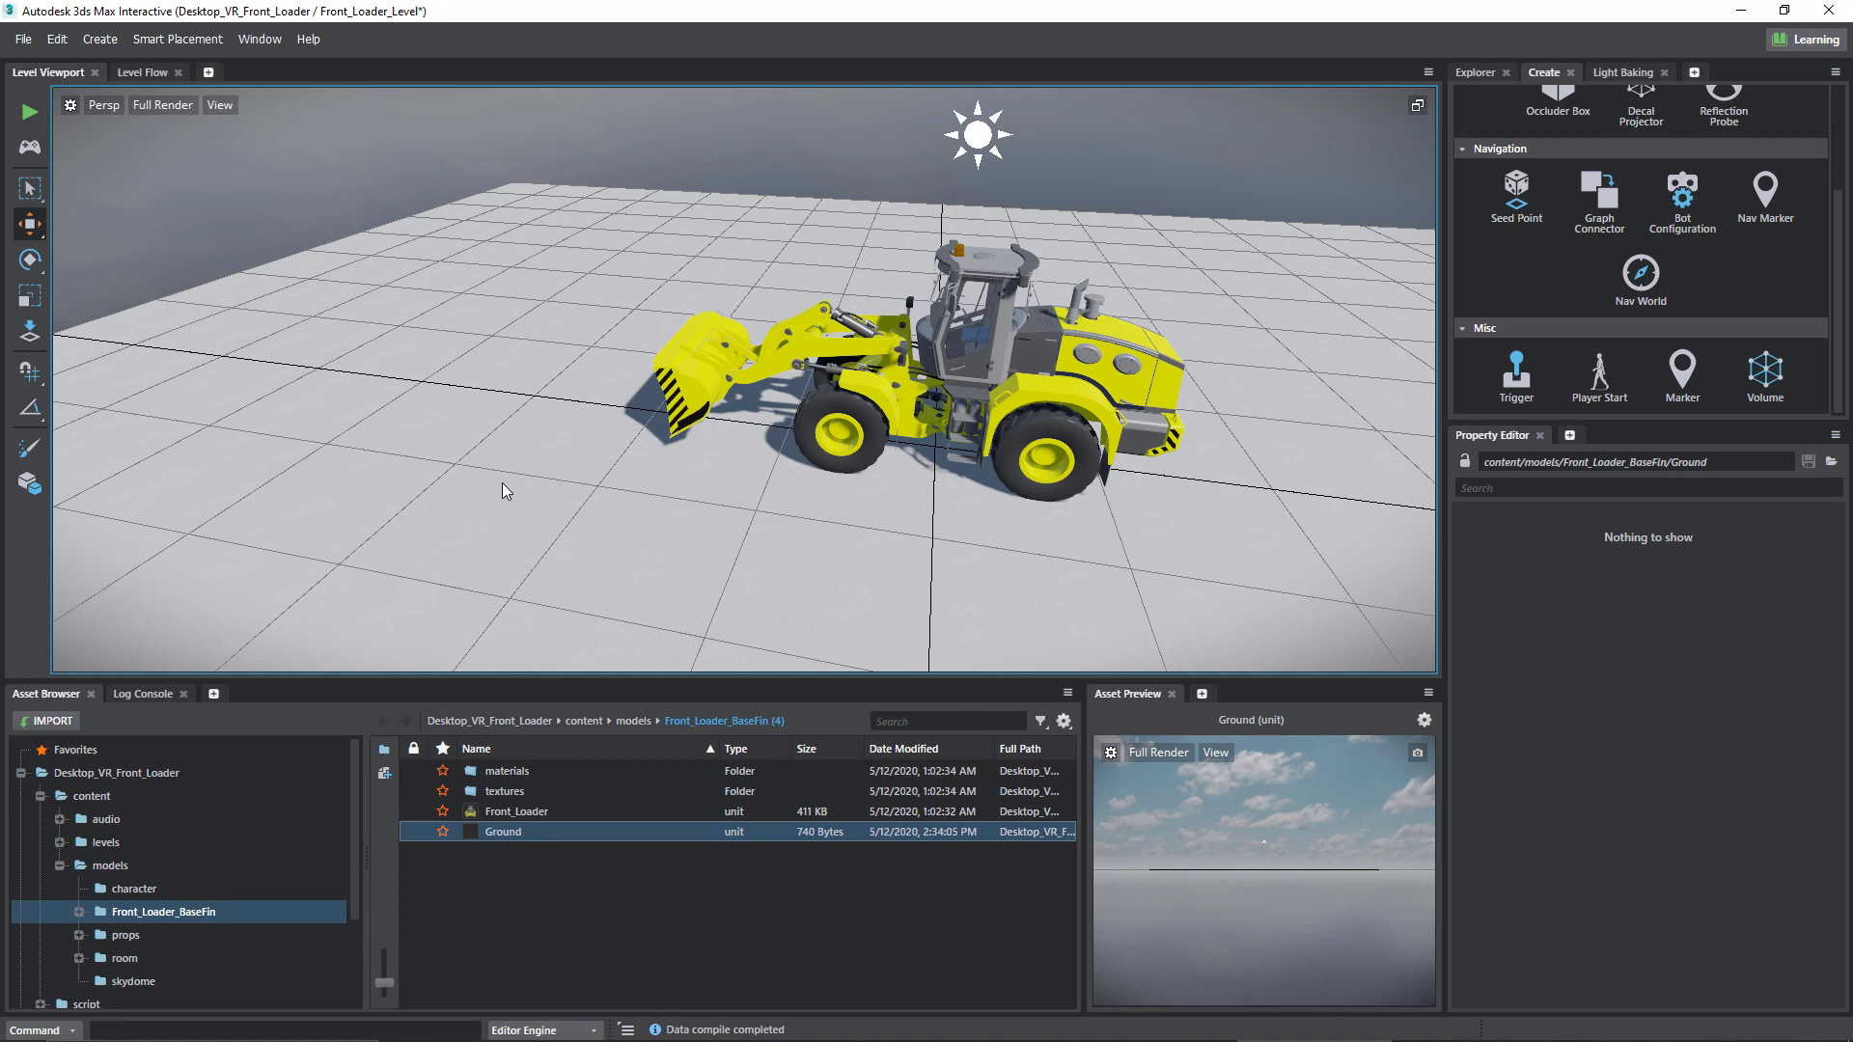
mouse_move(692, 556)
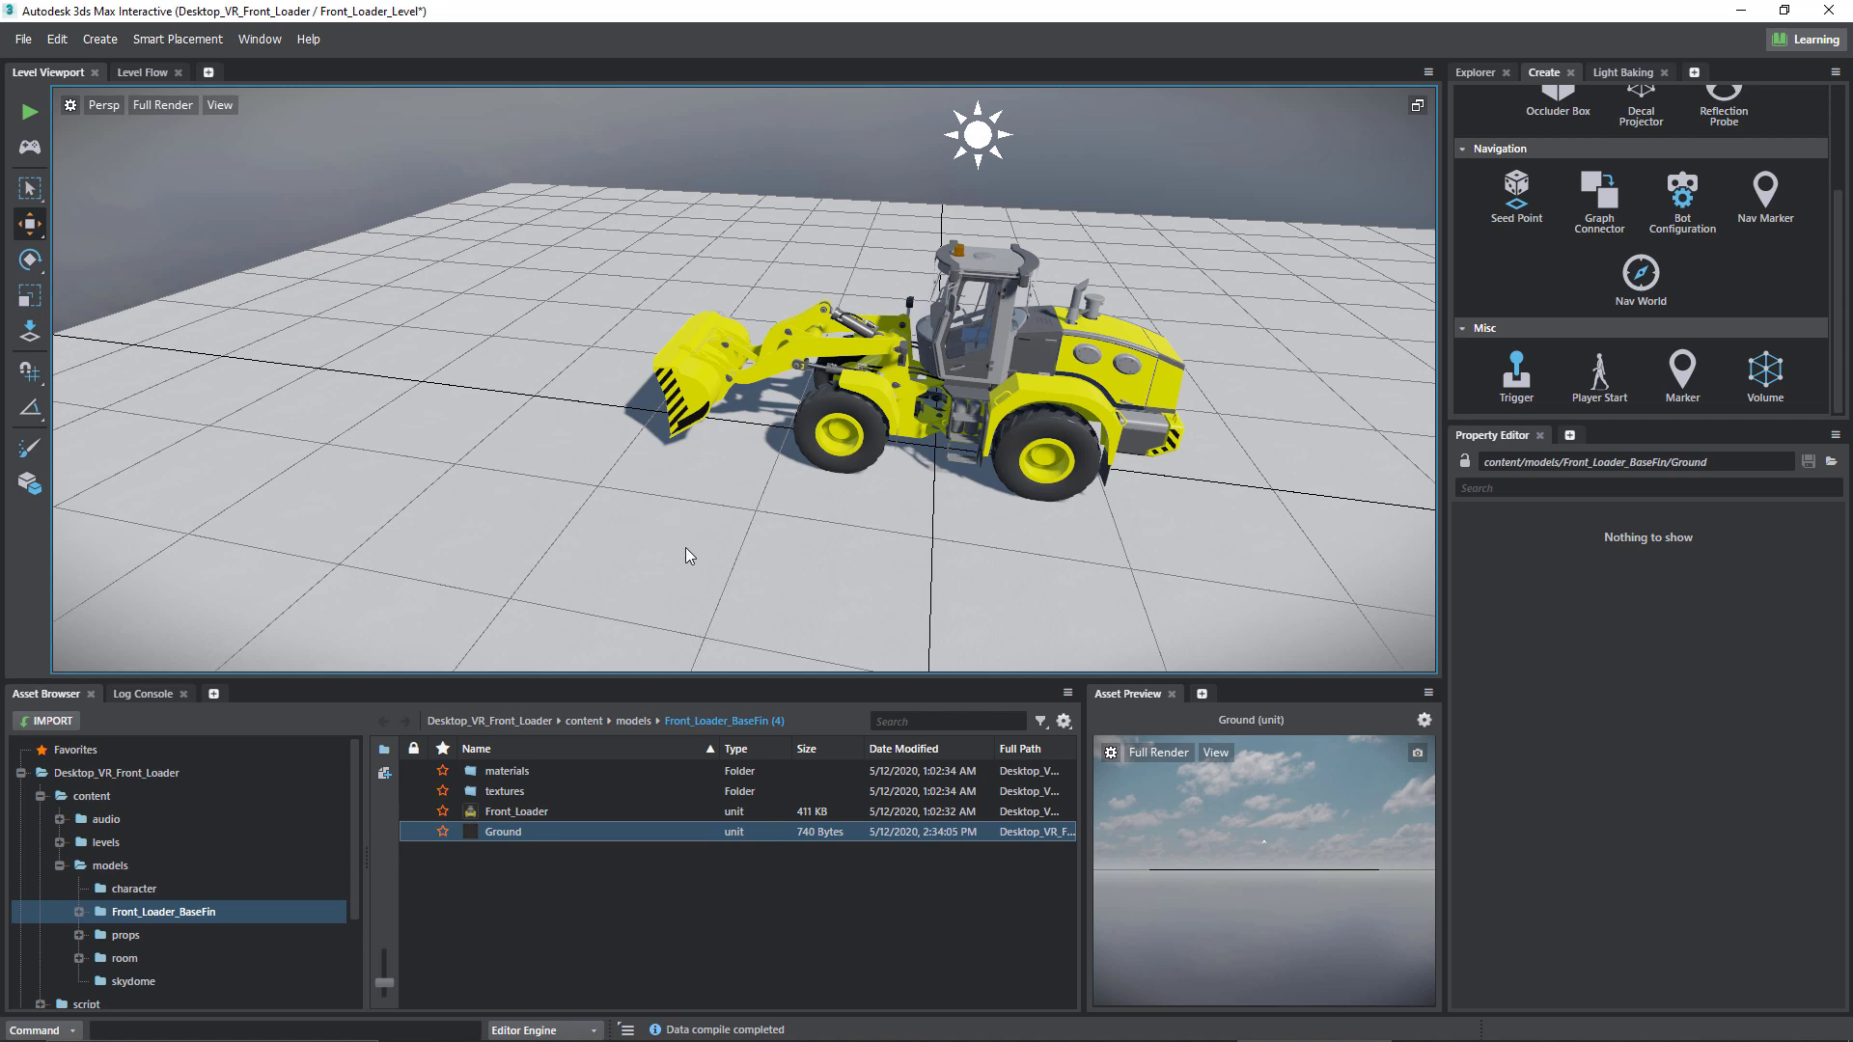
mouse_move(261, 189)
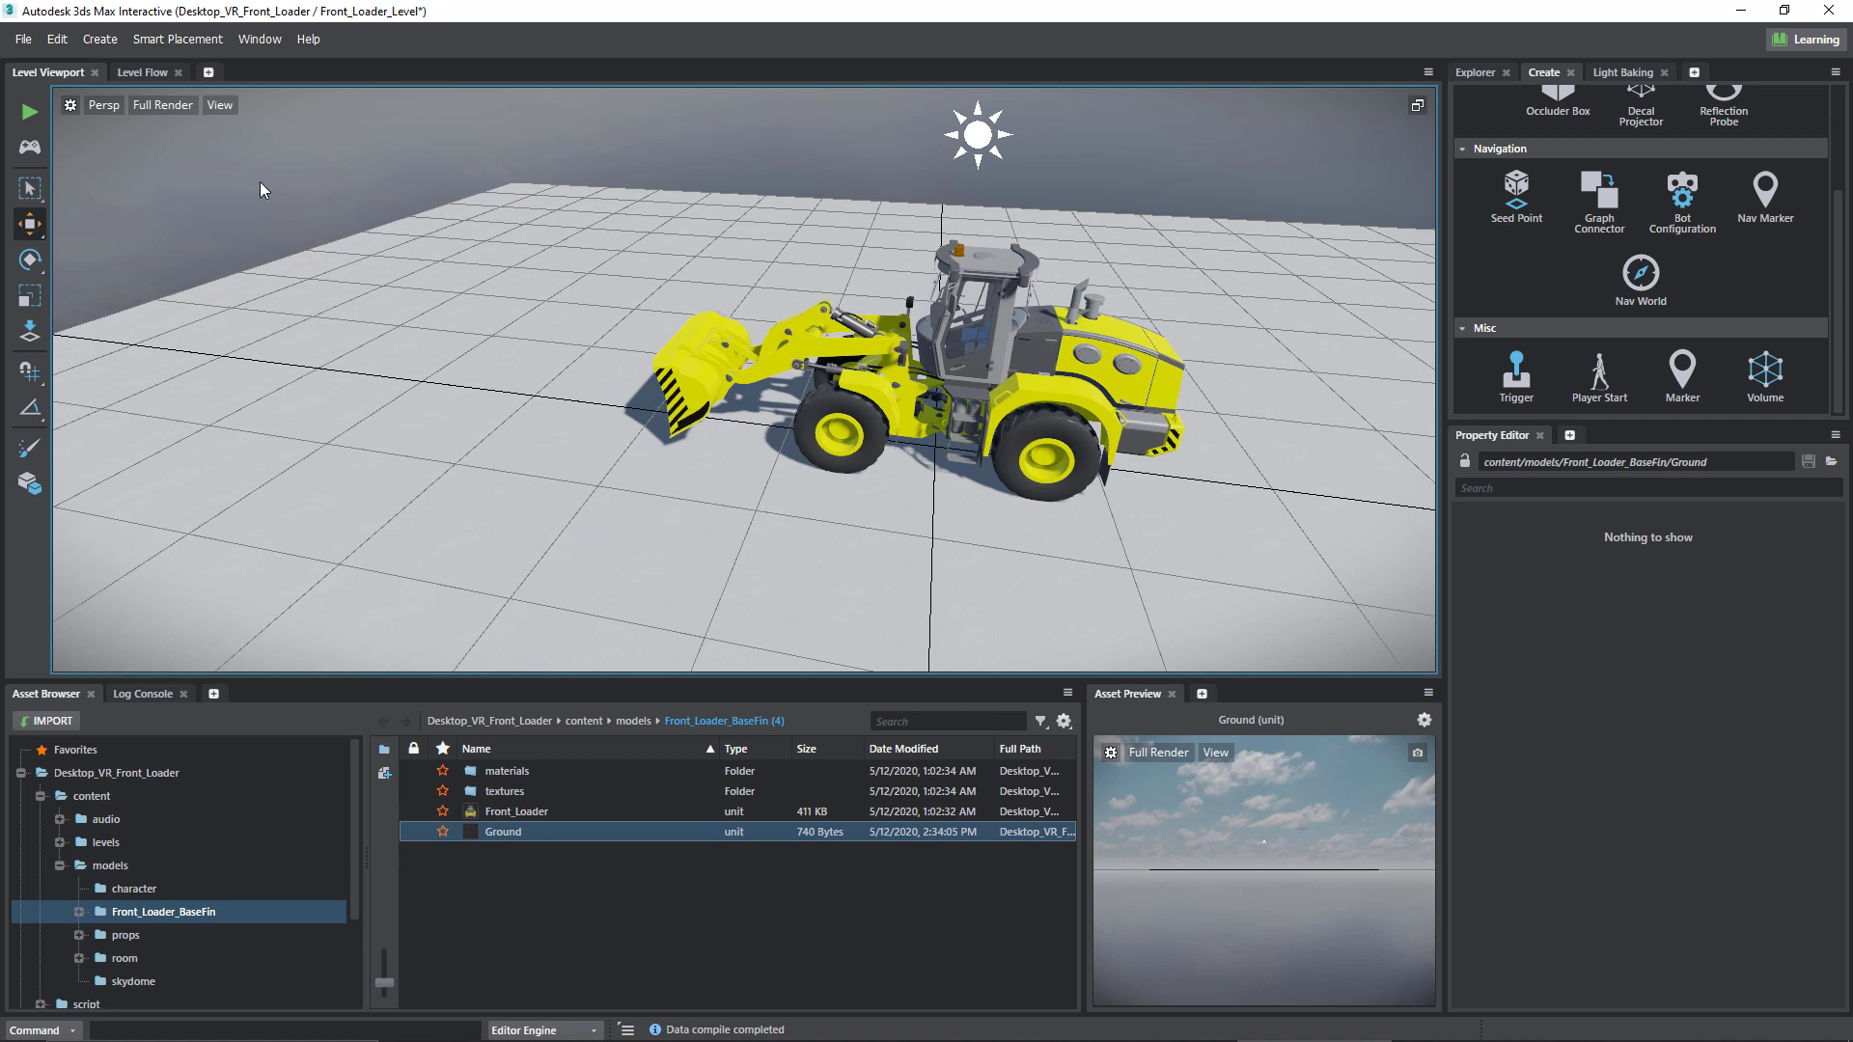
mouse_move(29, 112)
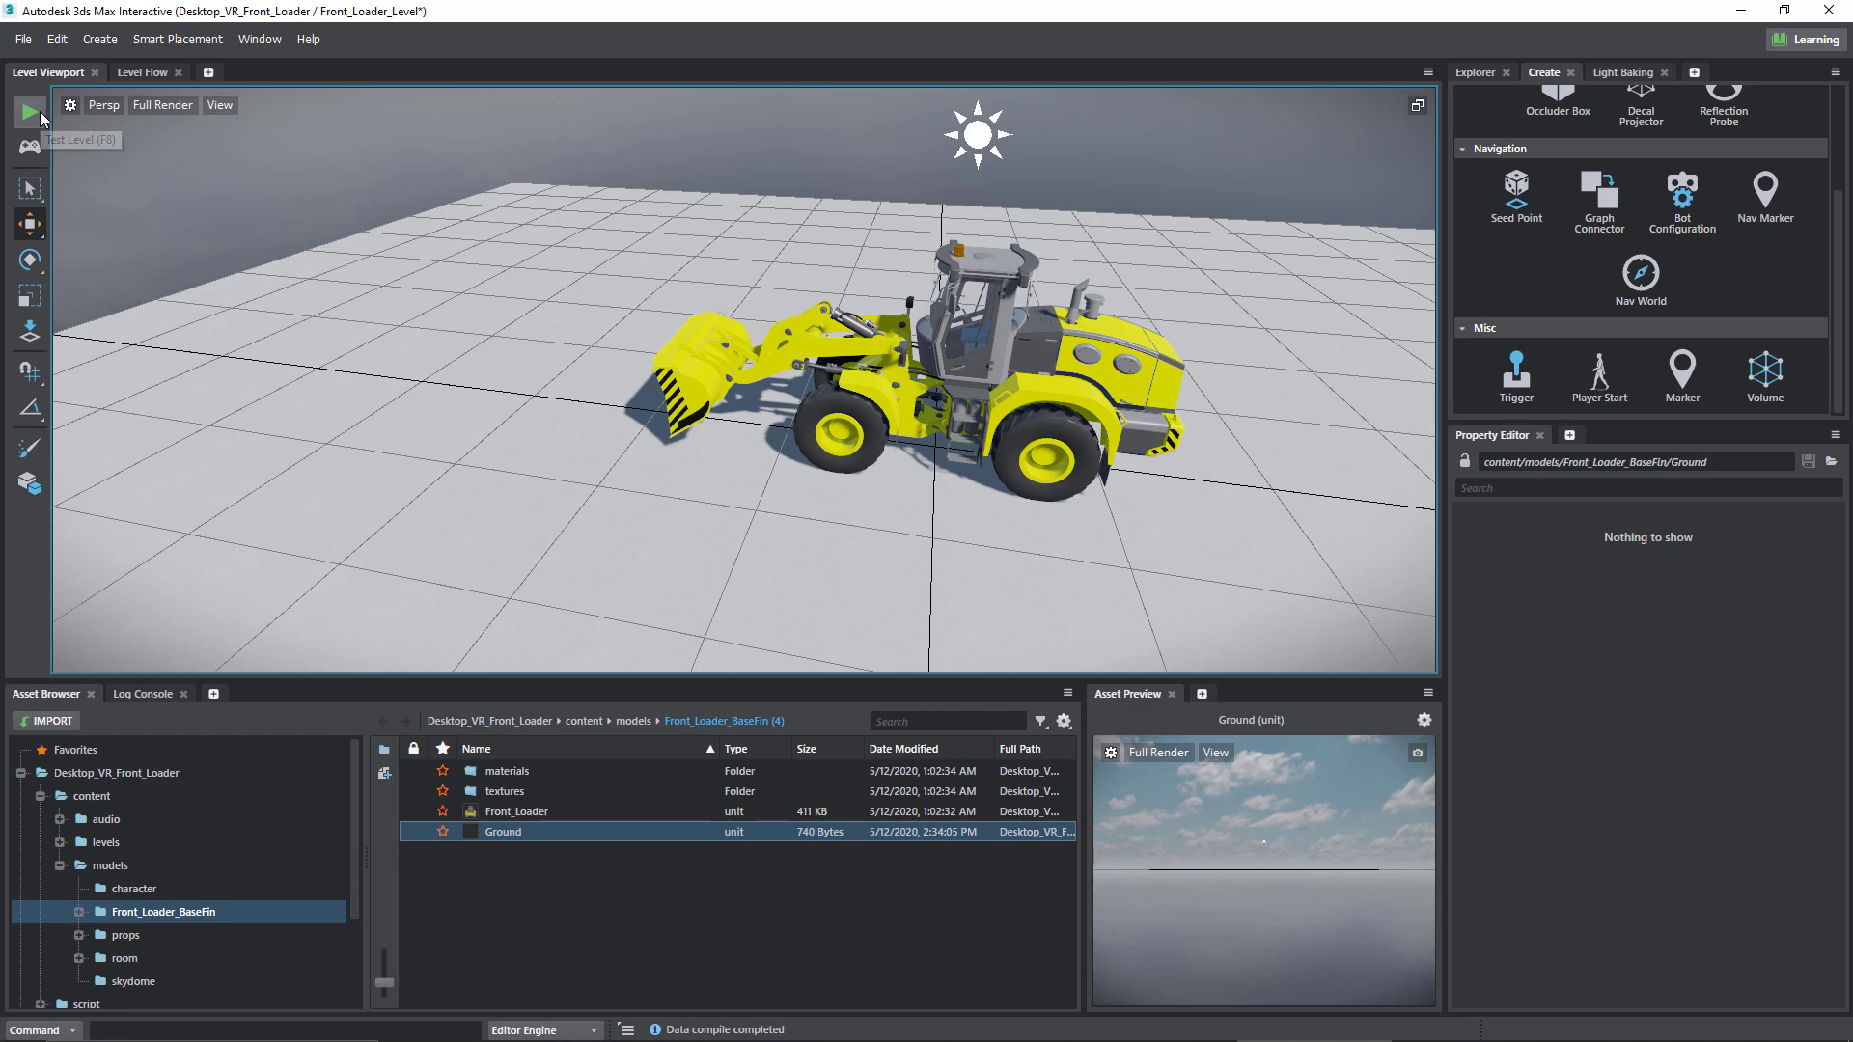
click(26, 112)
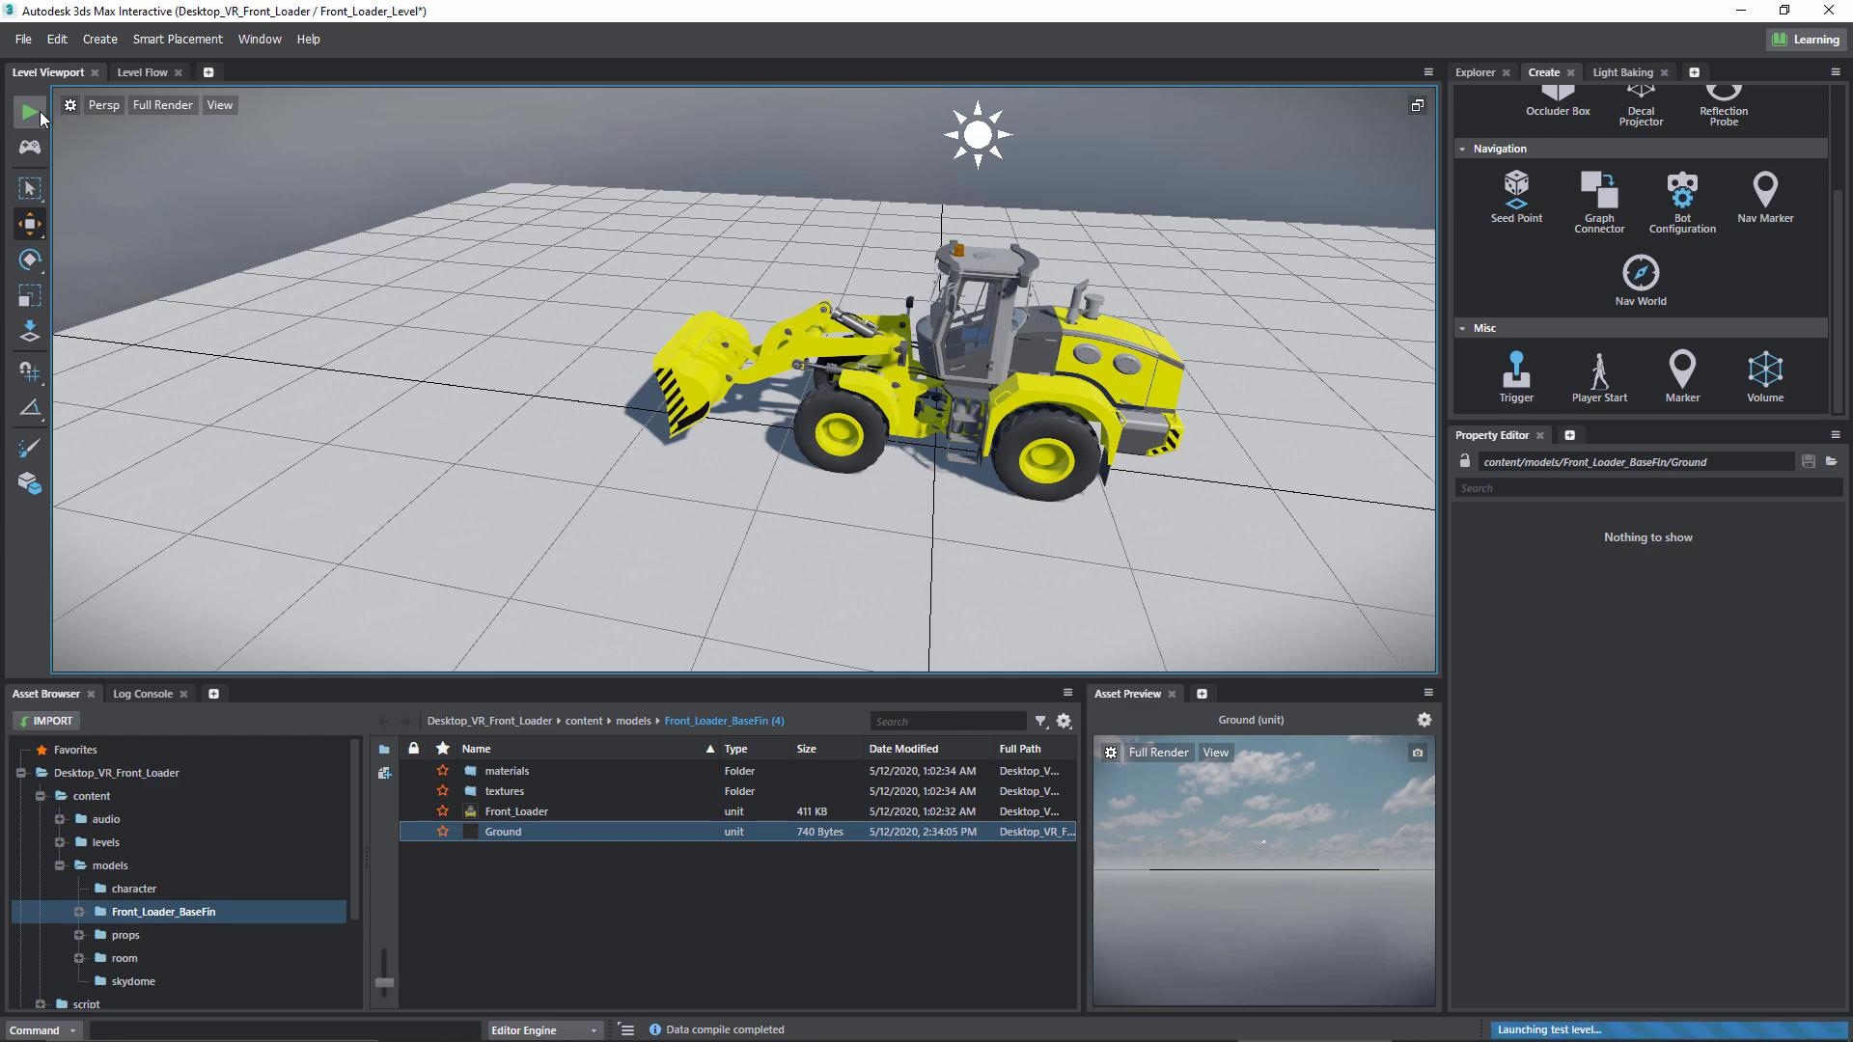
click(28, 112)
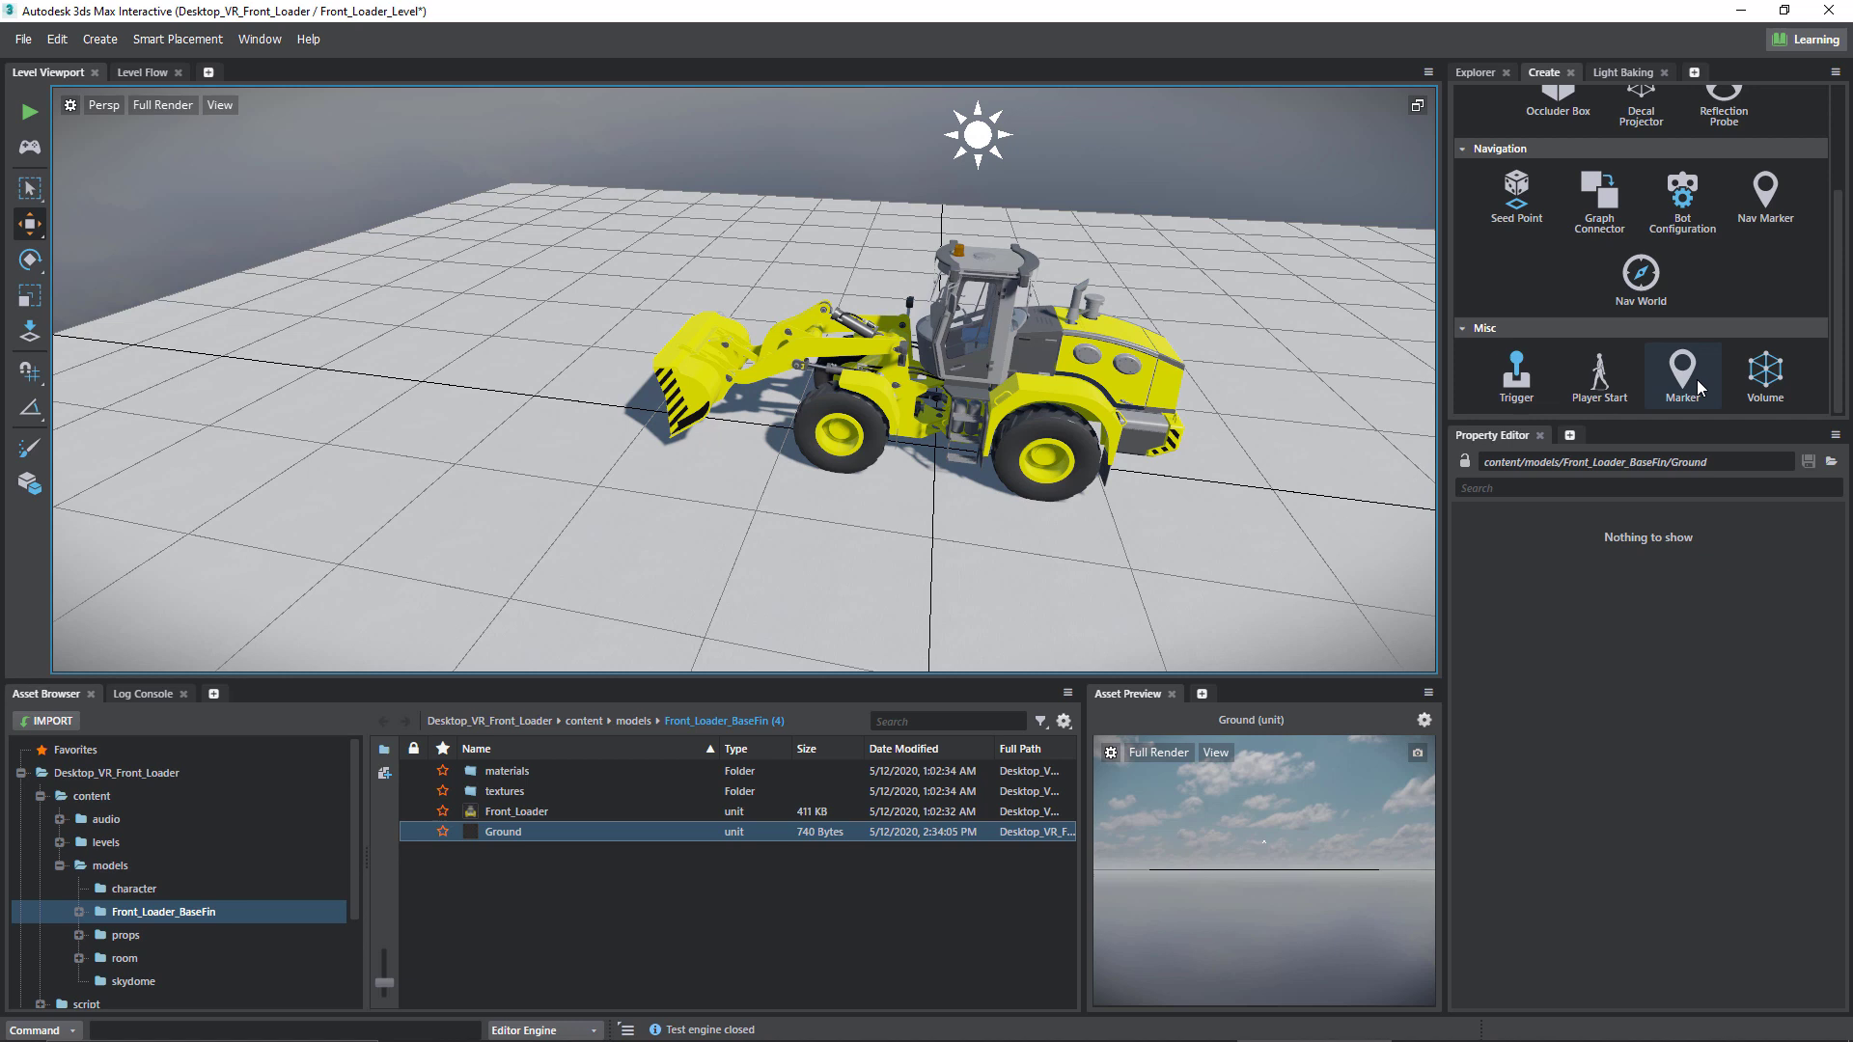
mouse_move(1598, 376)
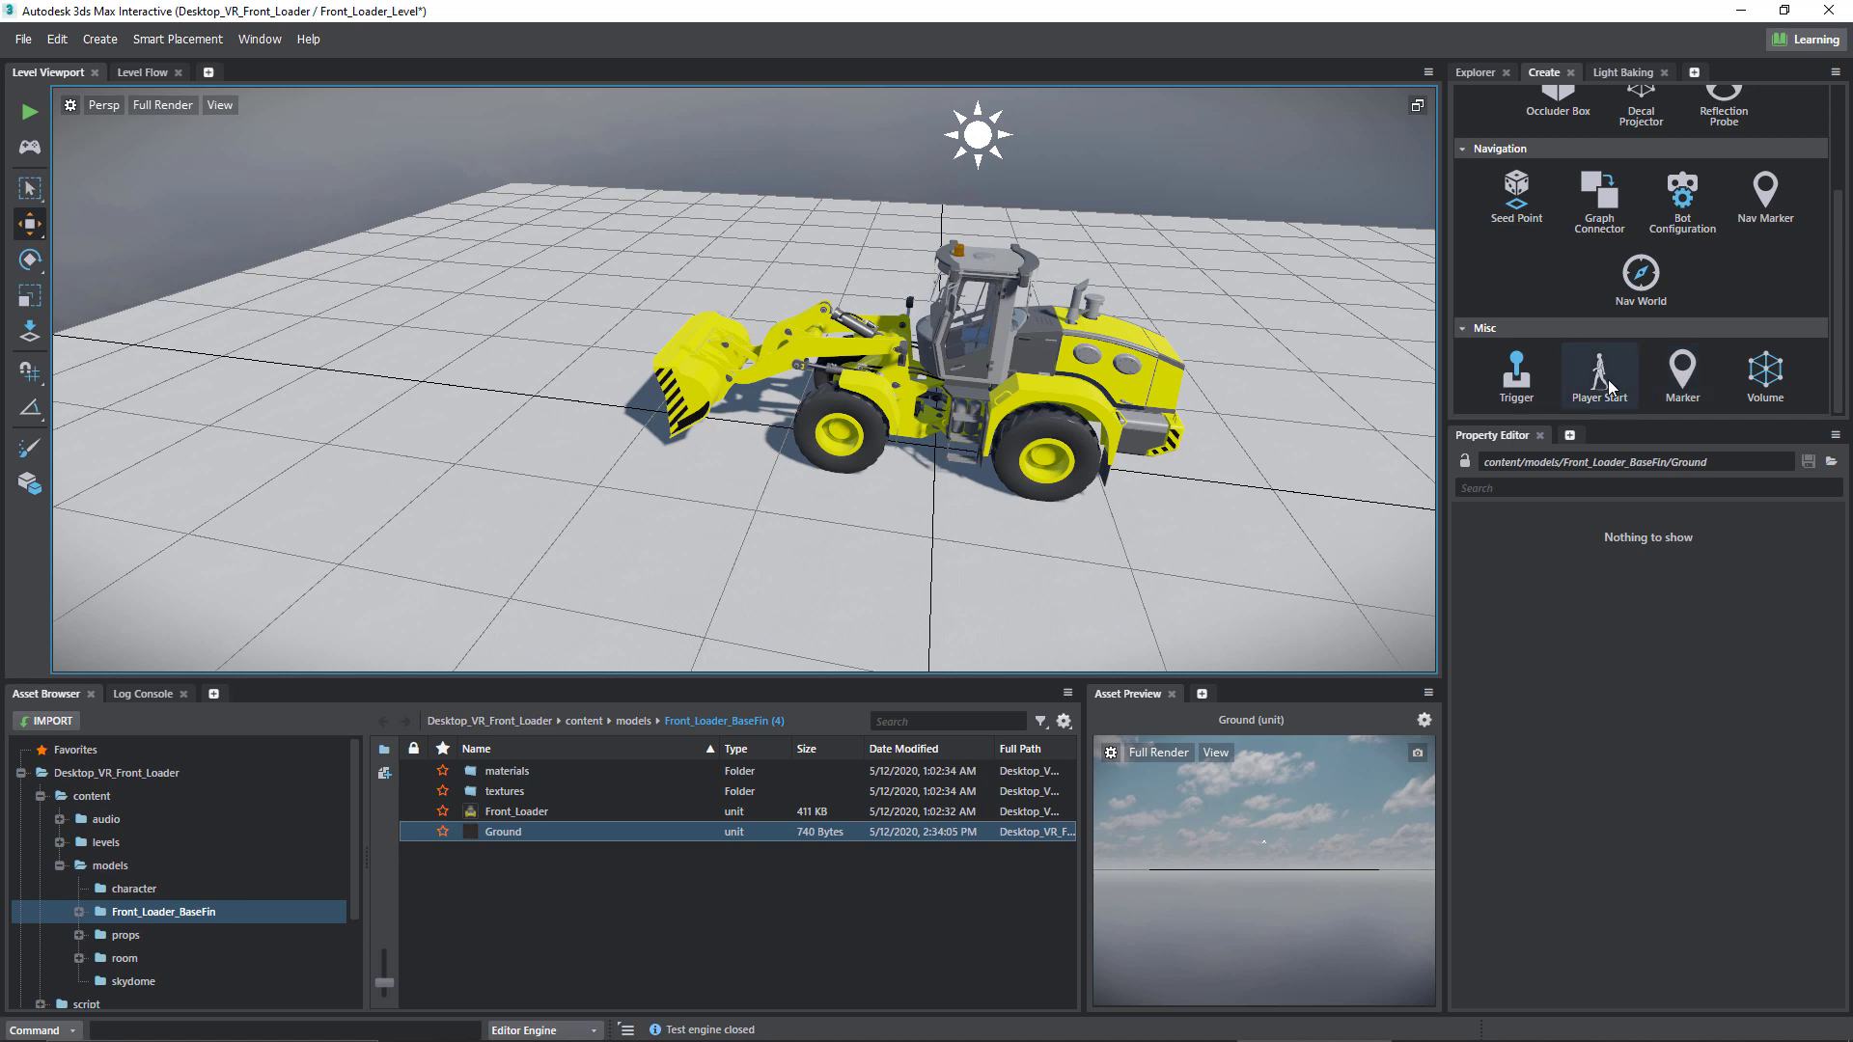
mouse_move(1603, 388)
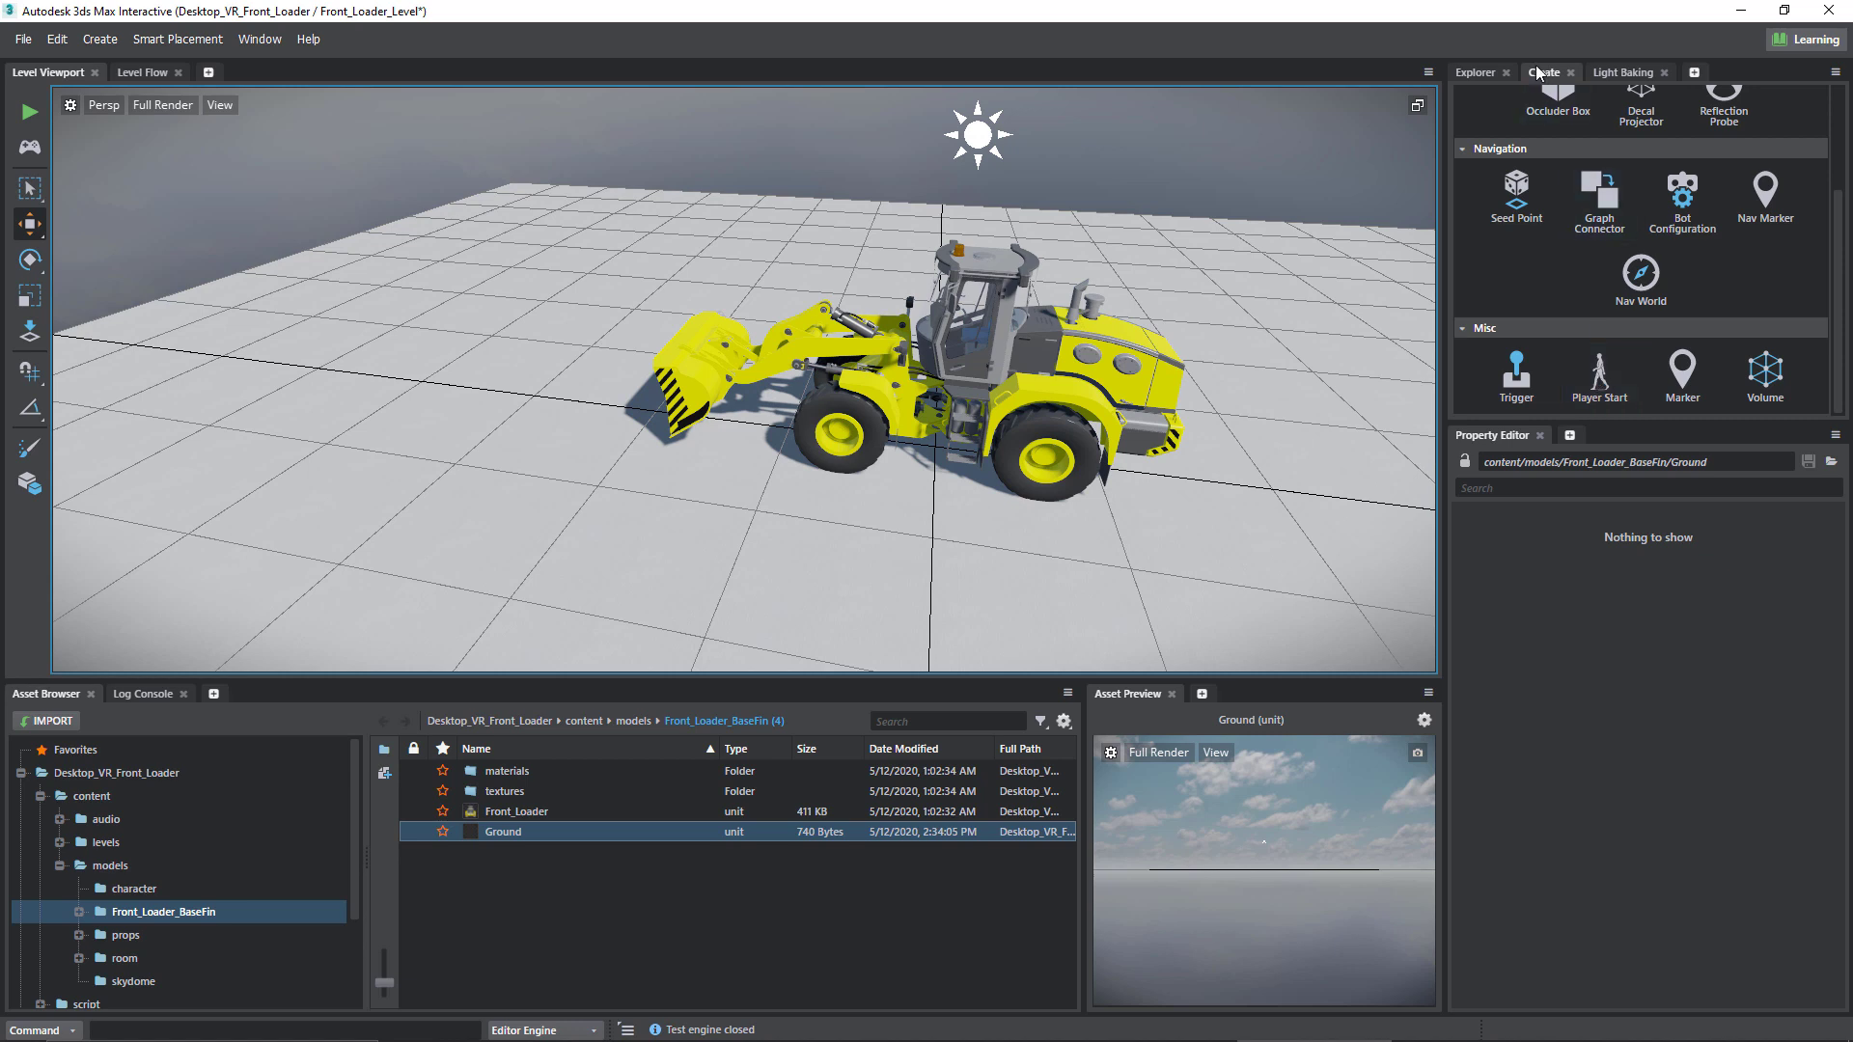
- Place a Player Start left of the loader, rotated about Z ~37° to face it, and test the level
click(1598, 375)
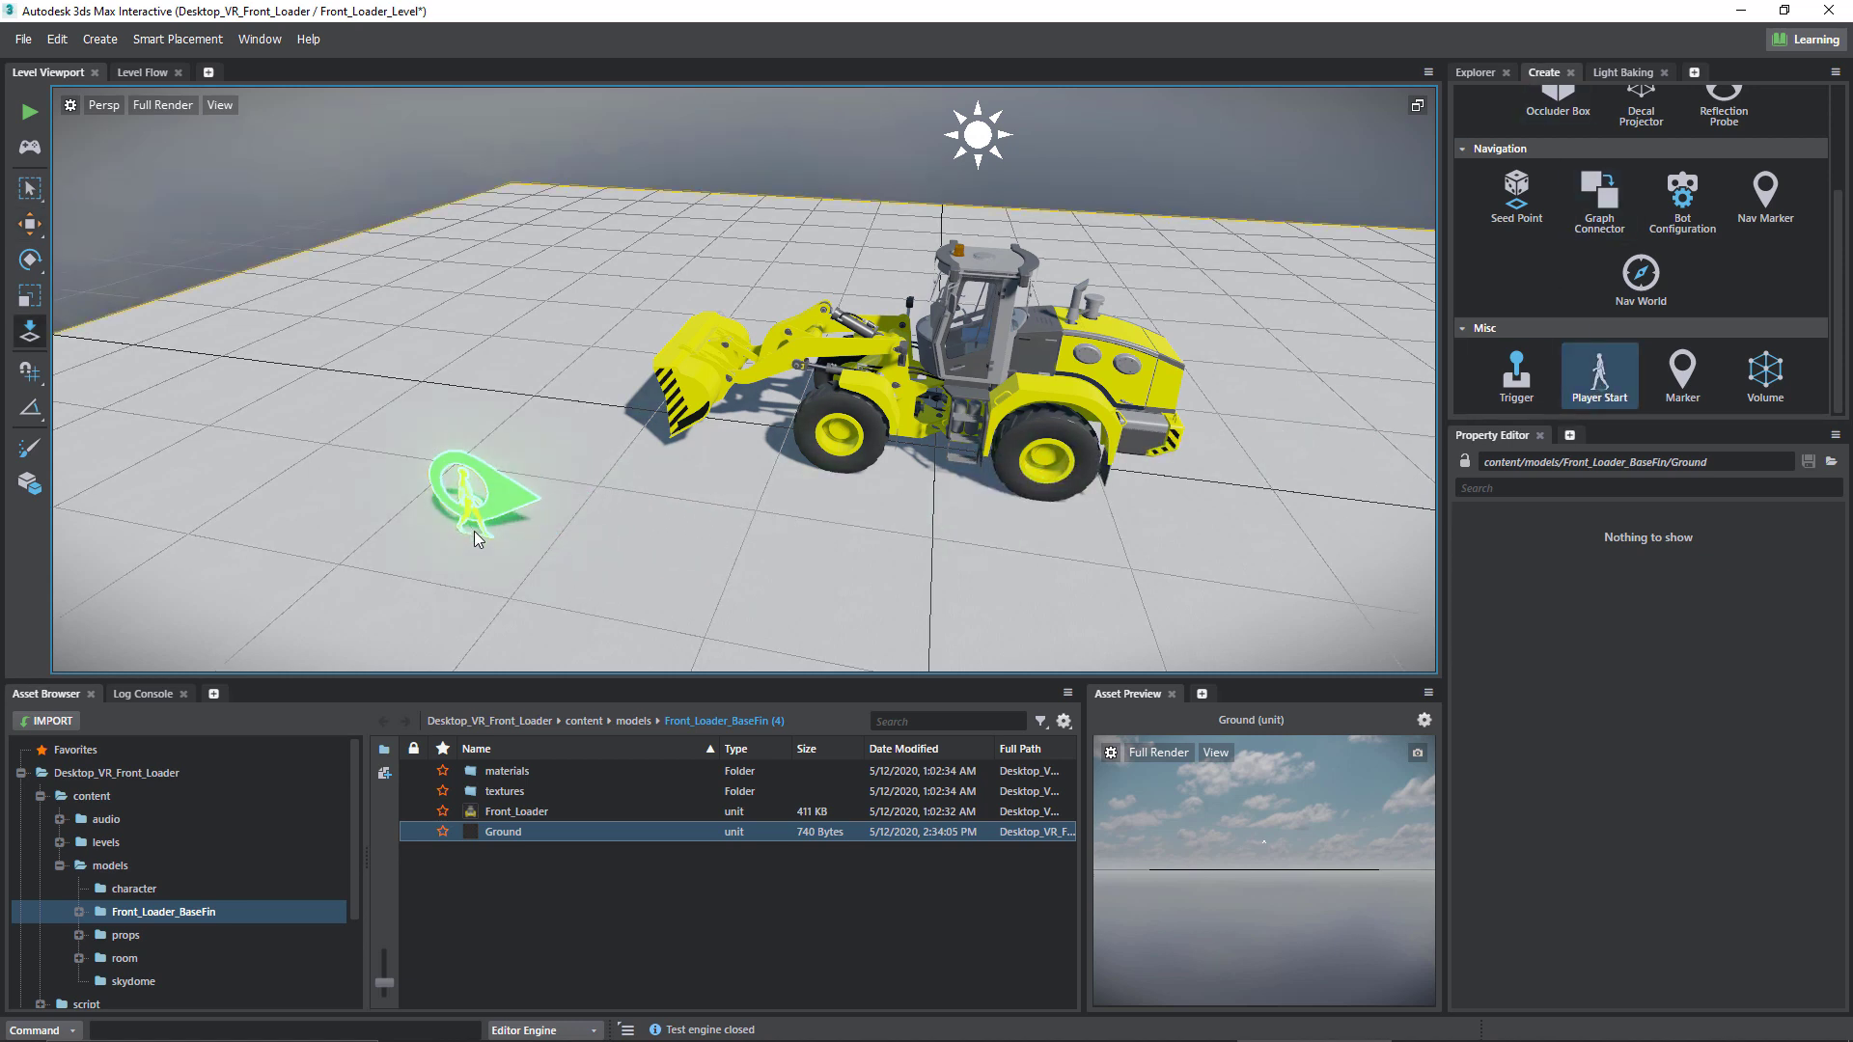
click(473, 490)
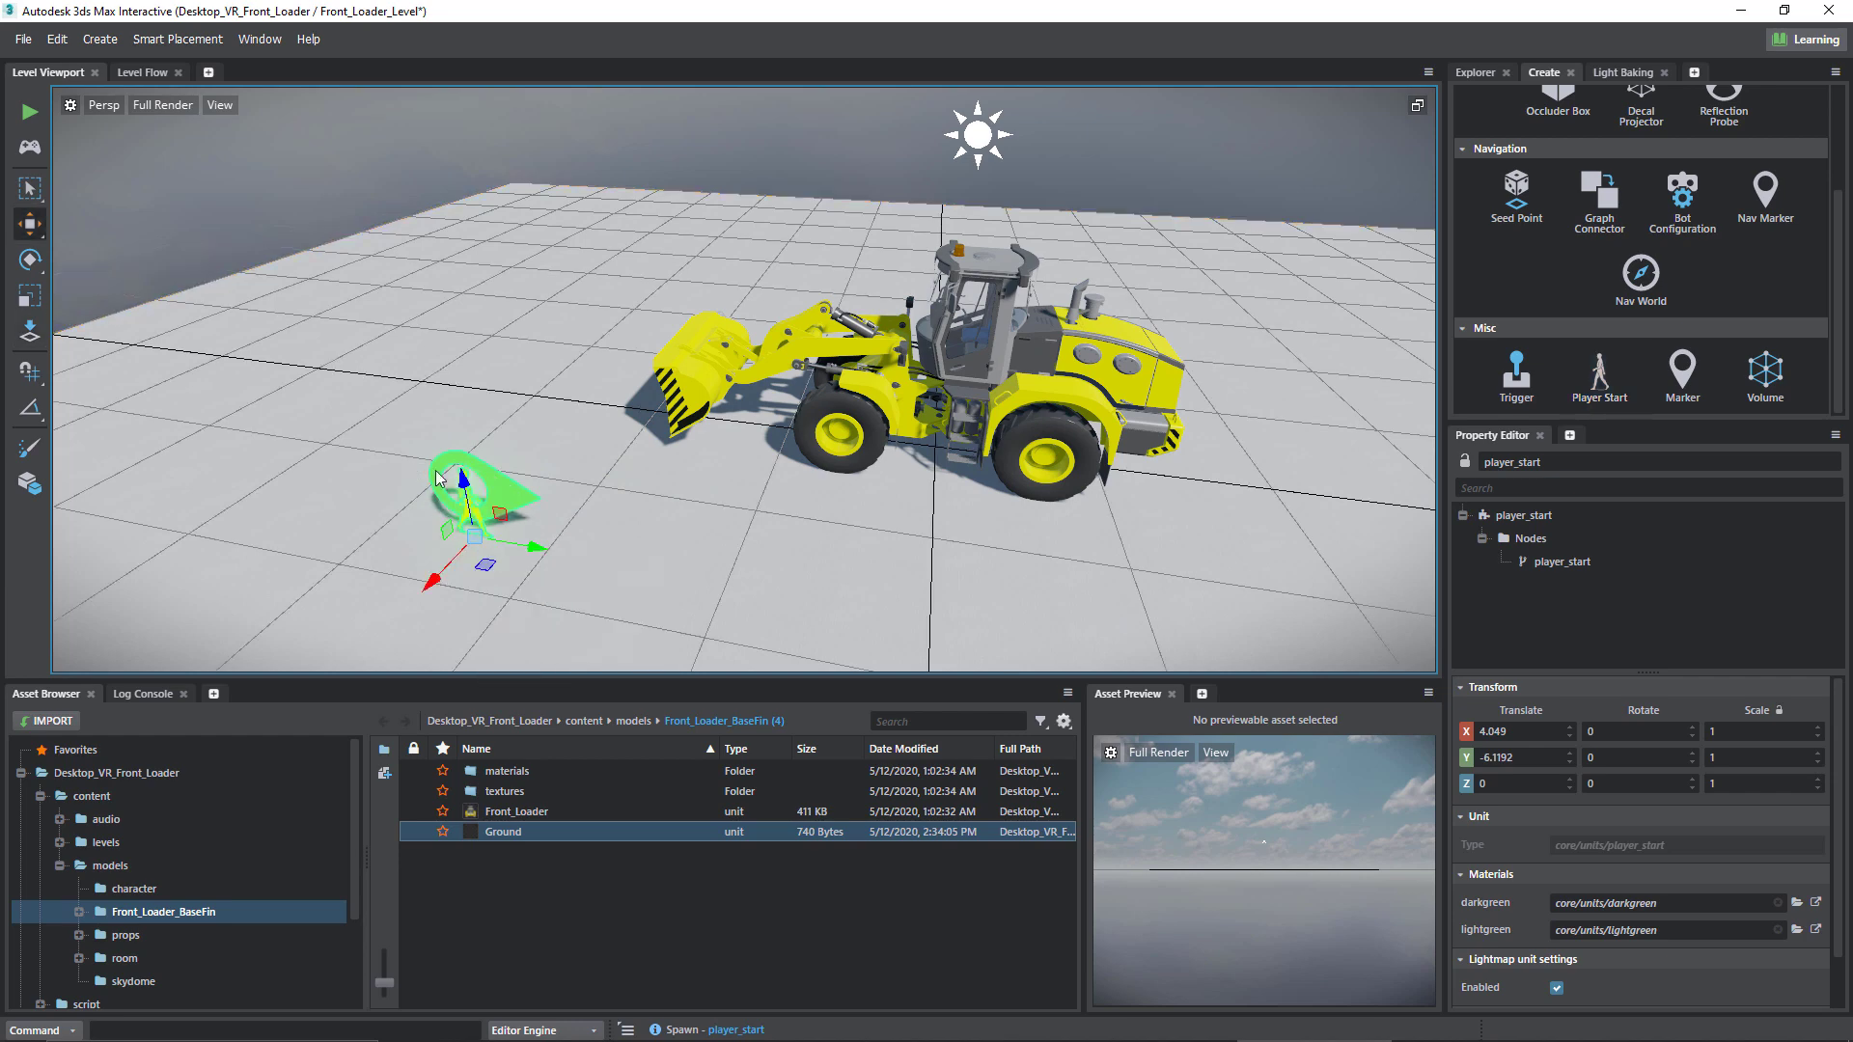
mouse_move(580, 423)
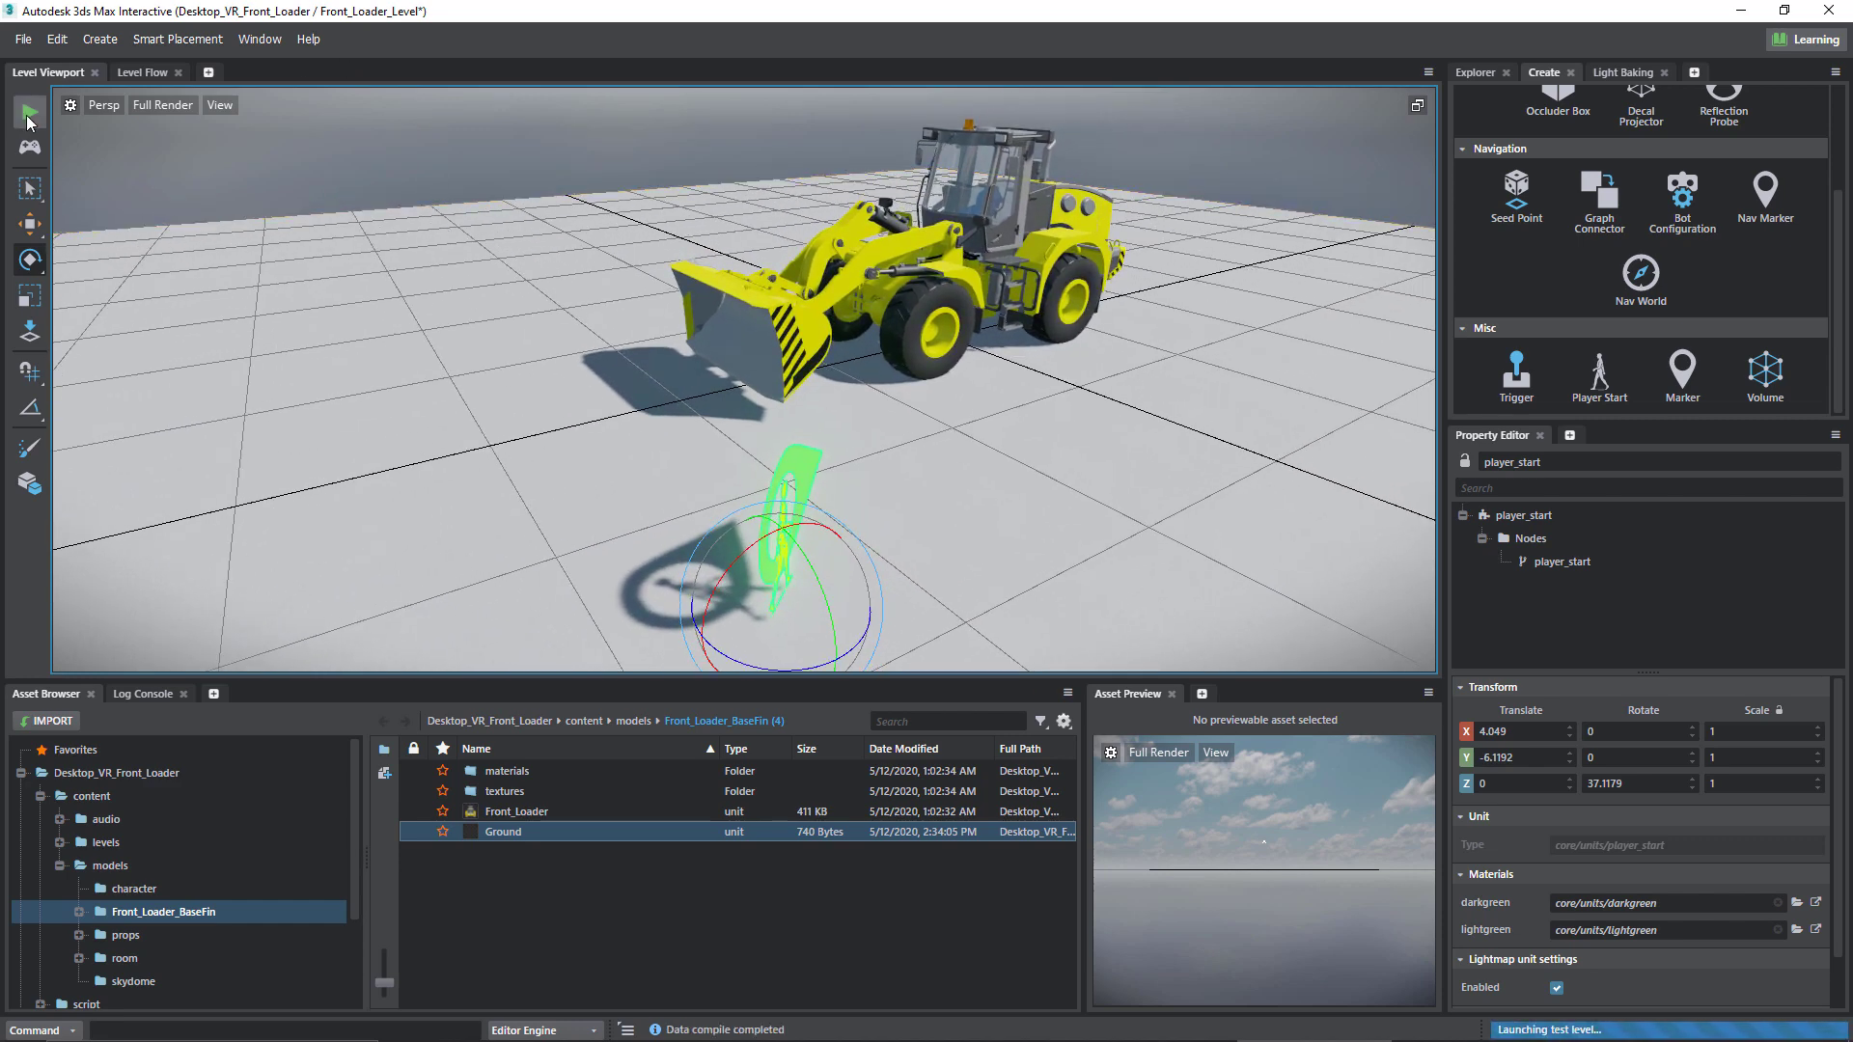
click(29, 112)
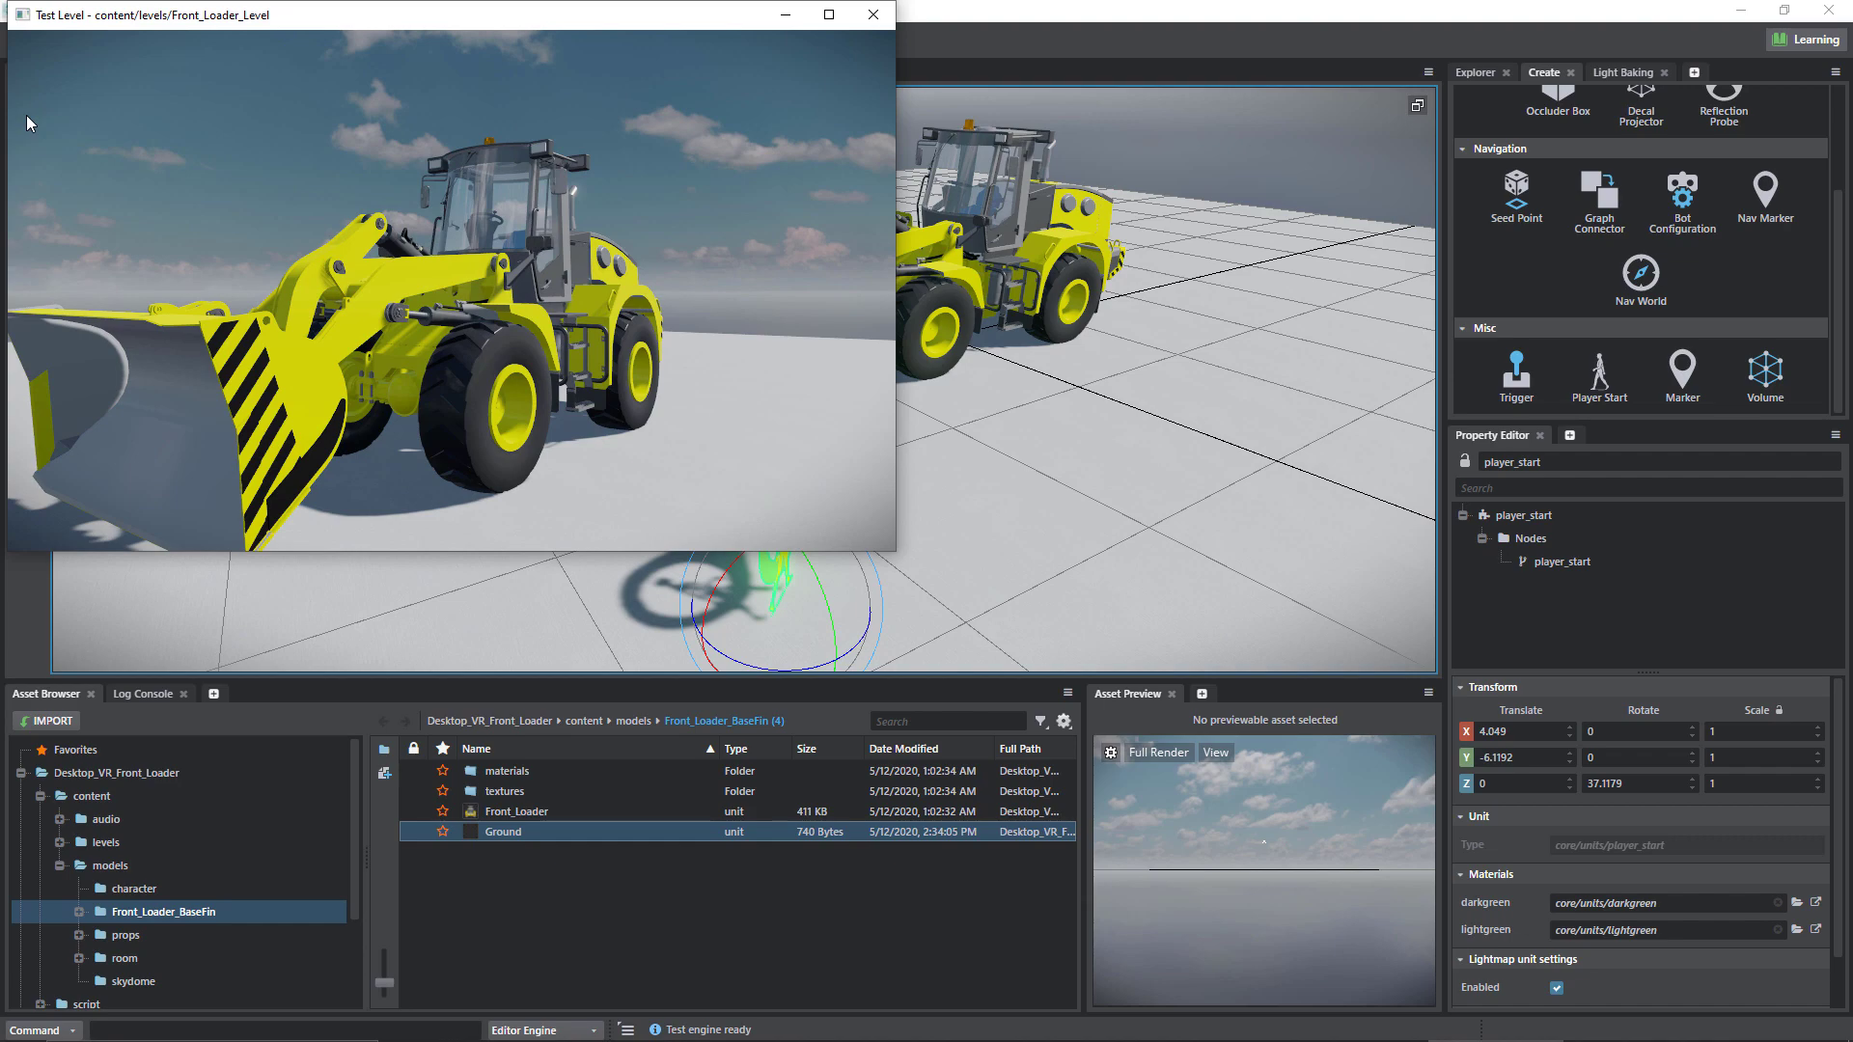